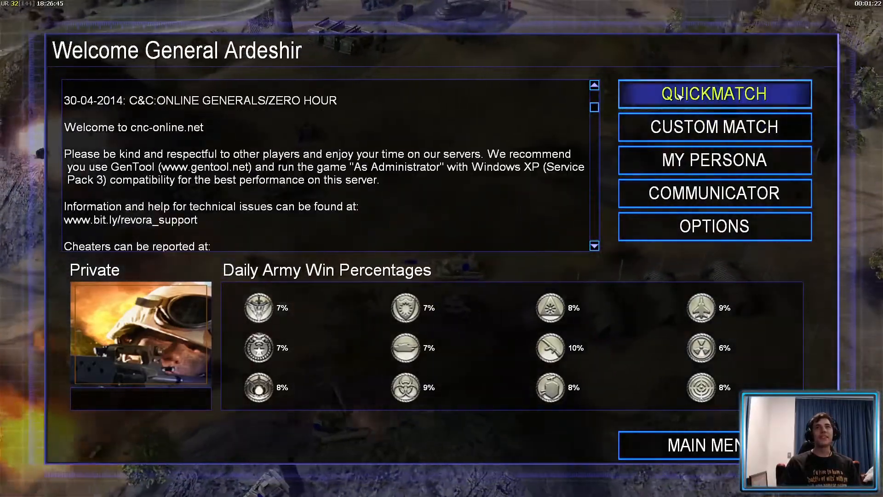
Join the 3 vs 3 room from the online Custom Match lobby.
{"action": "left_click", "coordinate": [712, 94]}
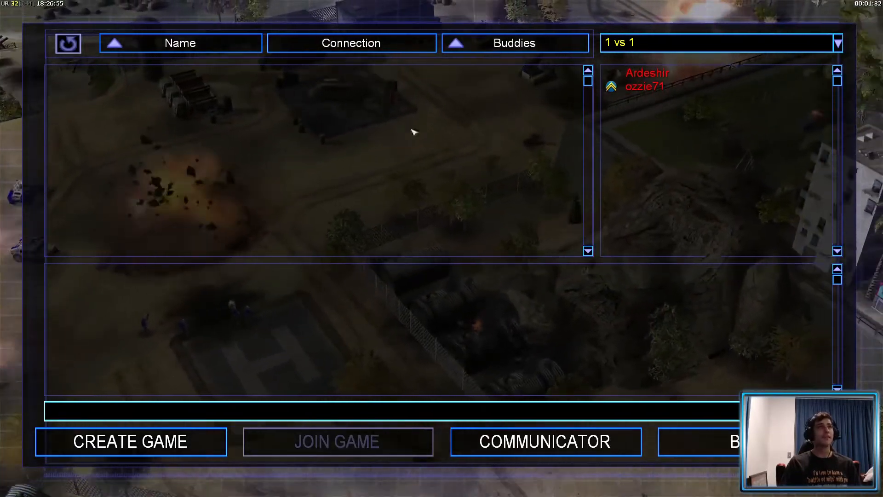
{"action": "left_click", "coordinate": [839, 43]}
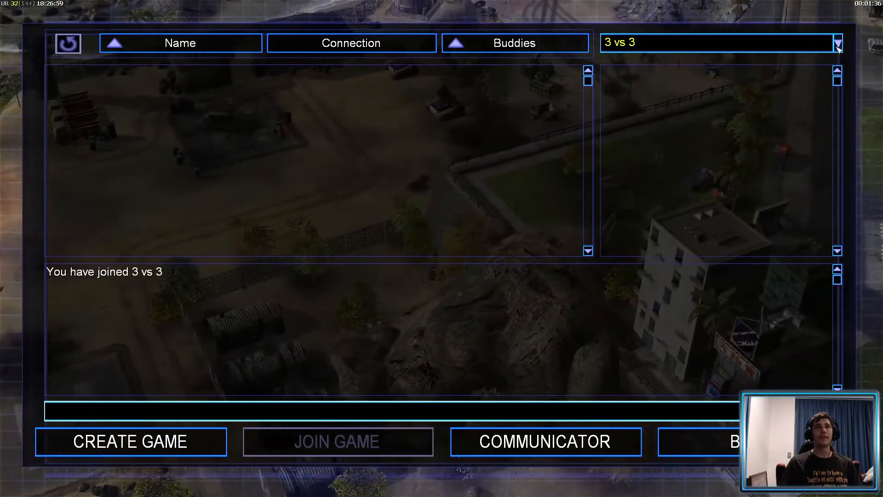
{"action": "left_click", "coordinate": [839, 43]}
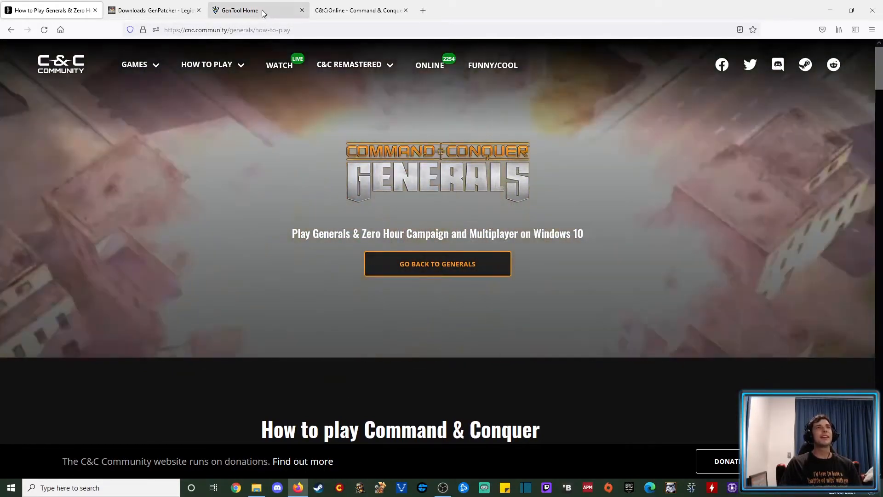
{"action": "scroll", "scroll_direction": "down", "scroll_amount": 3}
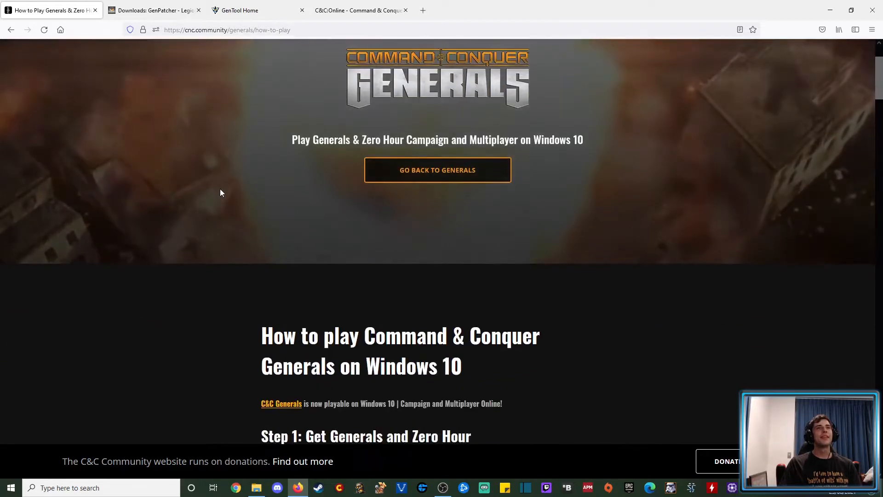
{"action": "scroll", "scroll_direction": "down", "scroll_amount": 3}
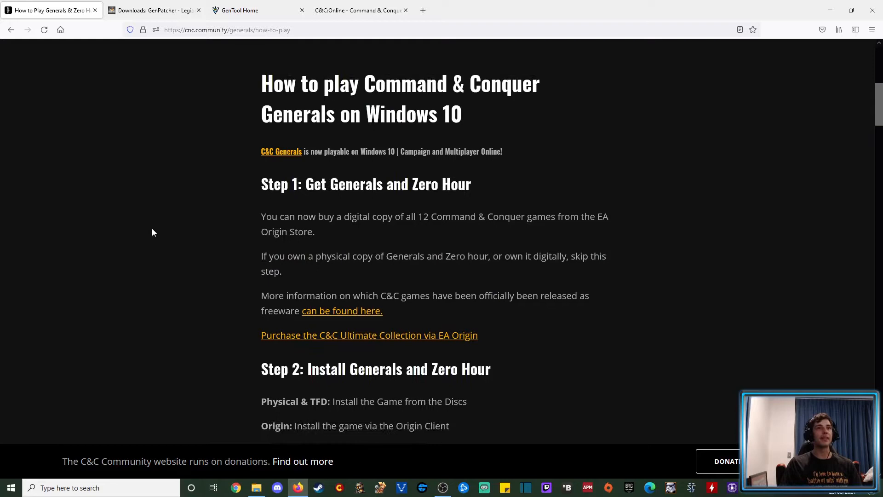
{"action": "scroll", "scroll_direction": "down", "scroll_amount": 3}
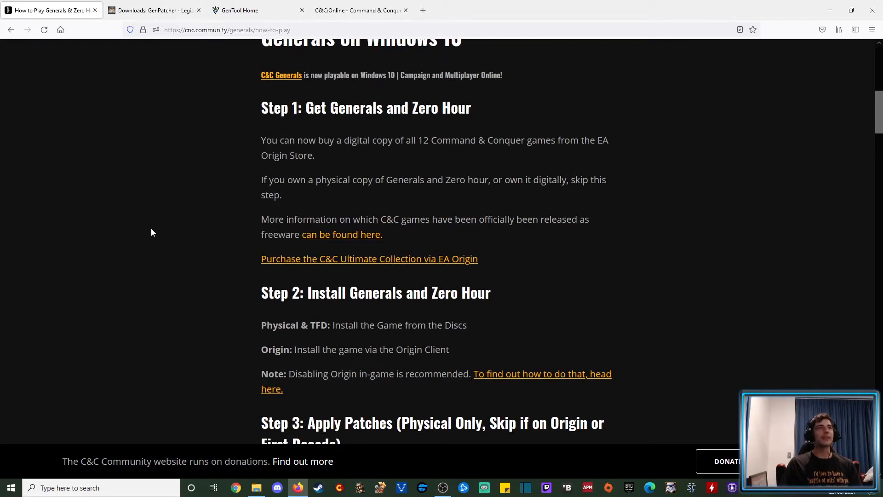
{"action": "scroll", "scroll_direction": "down", "scroll_amount": 3}
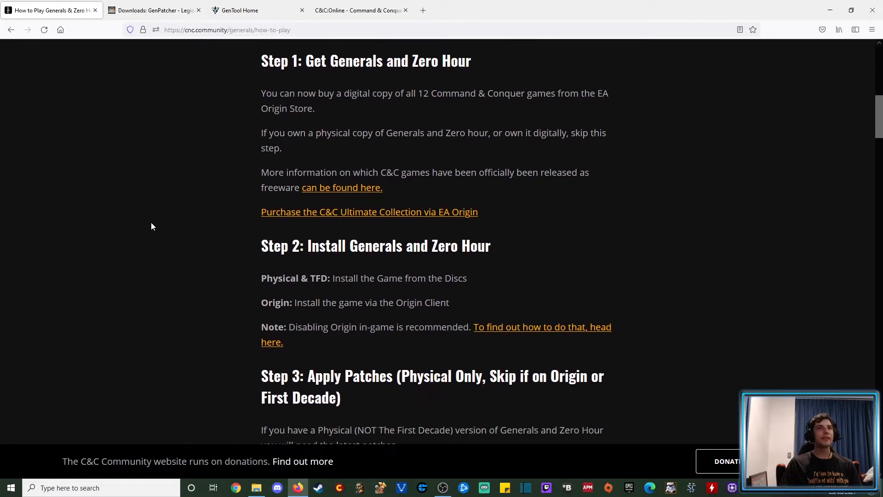
{"action": "scroll", "scroll_direction": "up", "scroll_amount": 3}
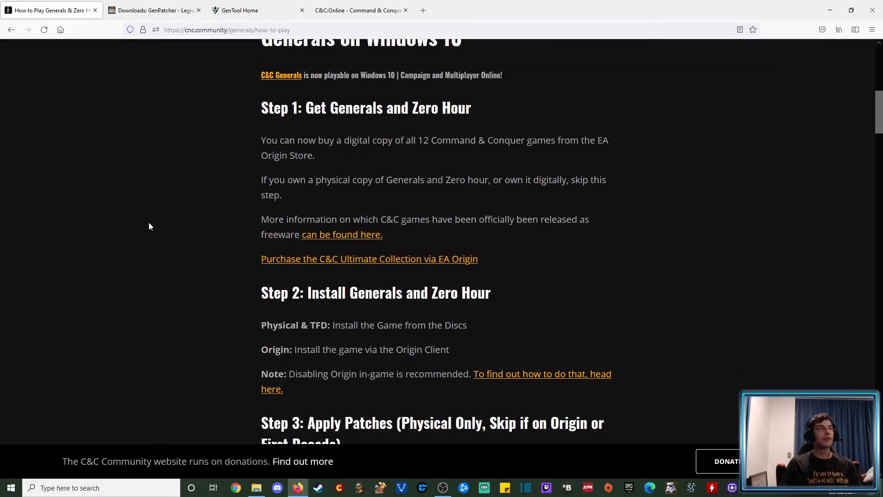
{"action": "mouse_move", "coordinate": [512, 302]}
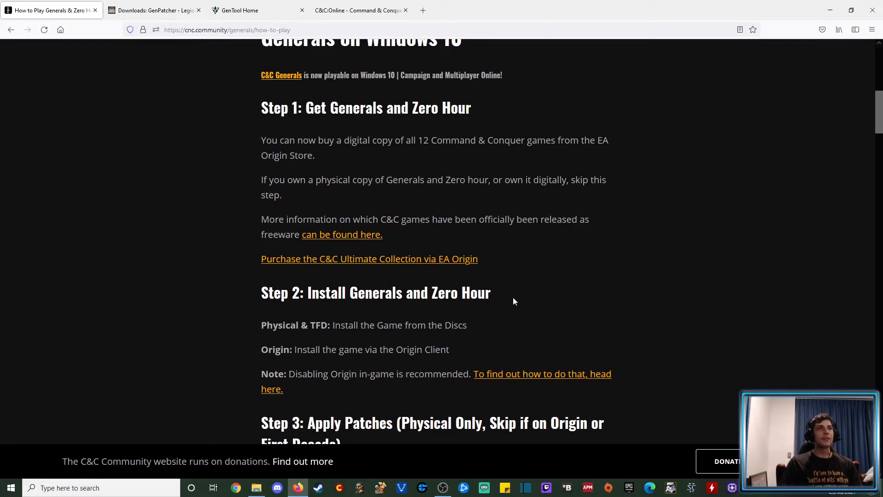
{"action": "mouse_move", "coordinate": [255, 223]}
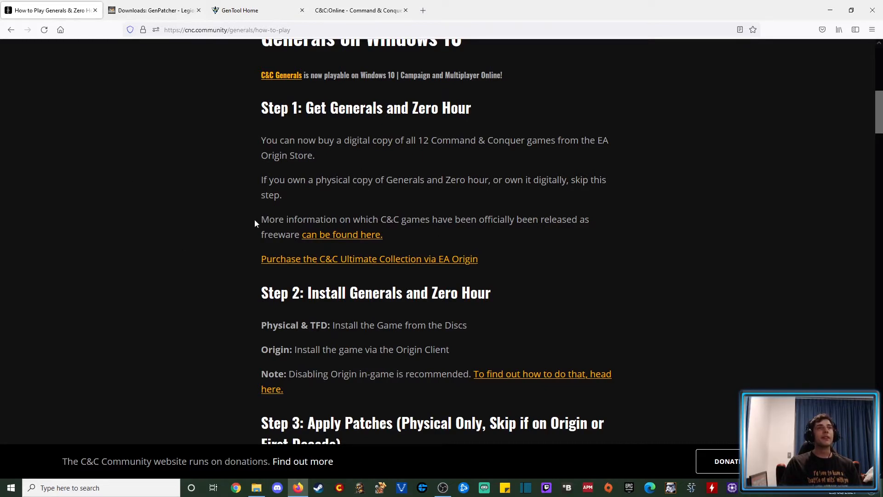
{"action": "mouse_move", "coordinate": [426, 164]}
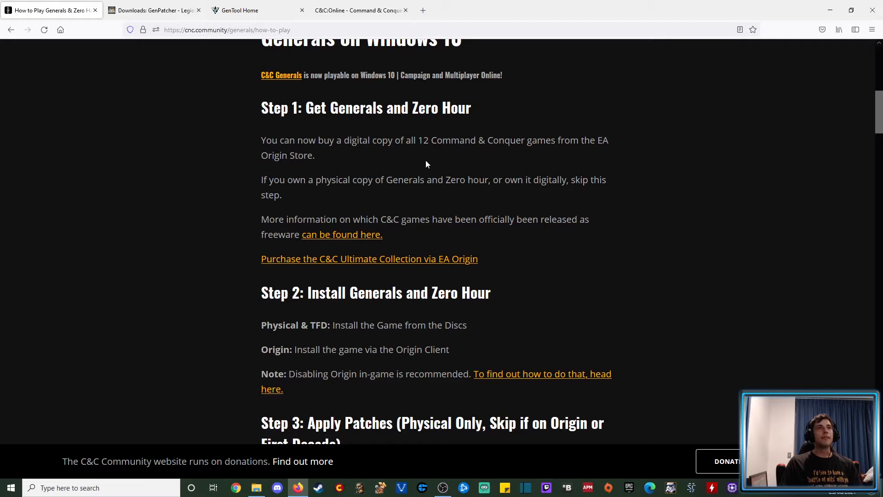
{"action": "scroll", "scroll_direction": "down", "scroll_amount": 3}
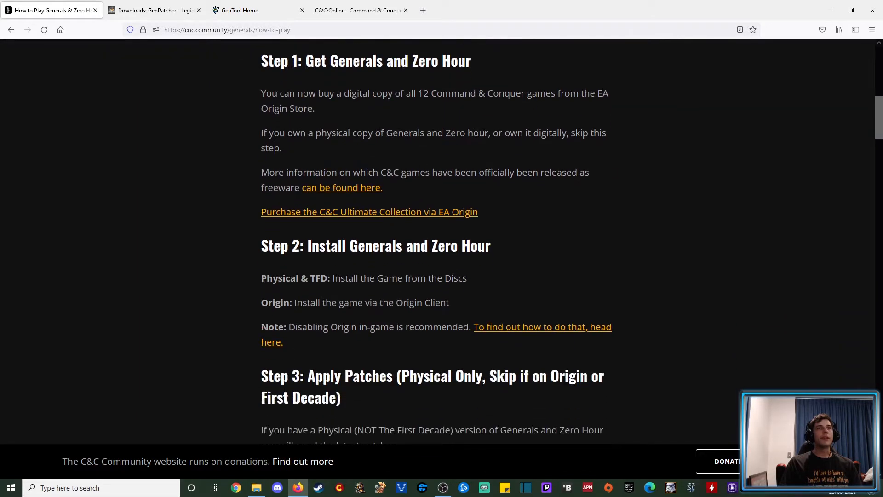
{"action": "mouse_move", "coordinate": [245, 203]}
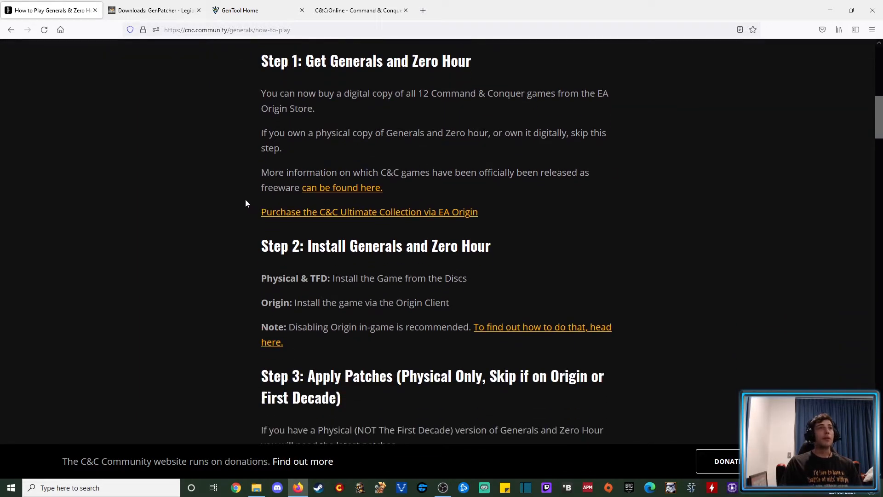
{"action": "mouse_move", "coordinate": [213, 167]}
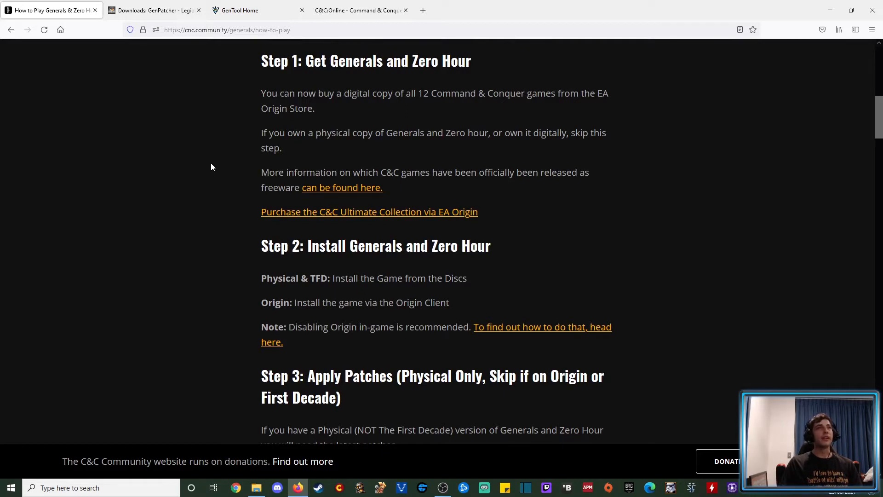
{"action": "mouse_move", "coordinate": [209, 144]}
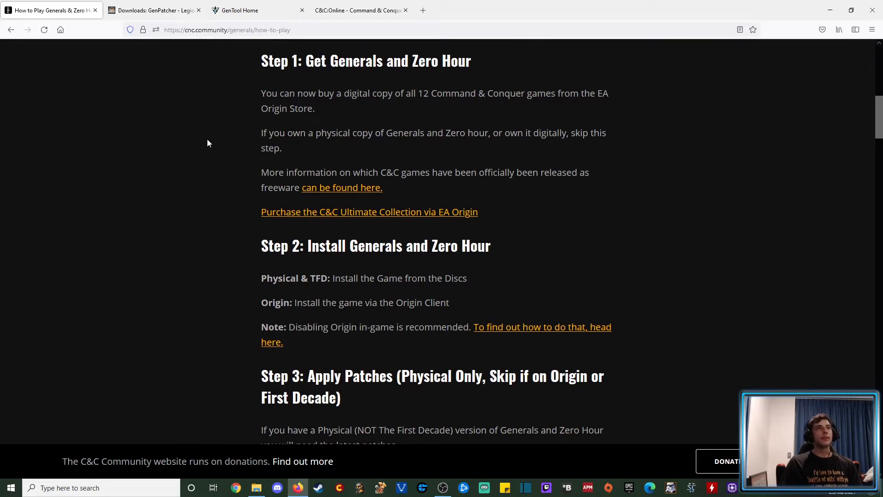
{"action": "mouse_move", "coordinate": [202, 141]}
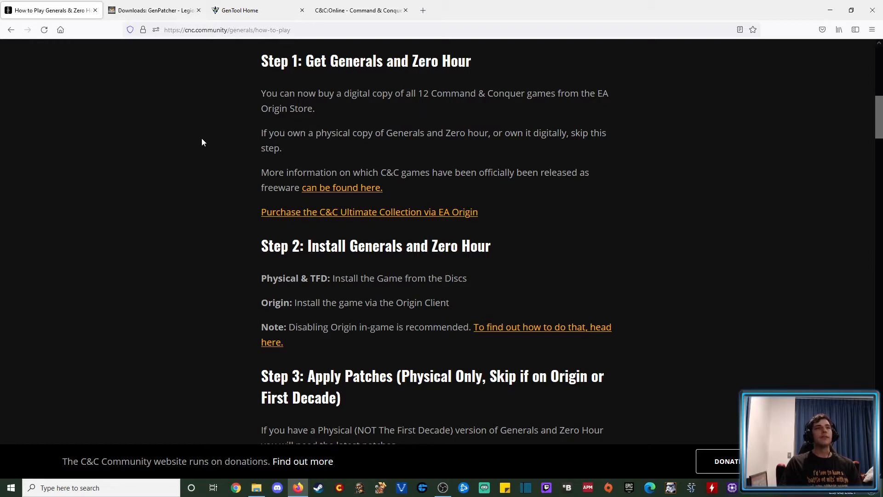
{"action": "scroll", "scroll_direction": "down", "scroll_amount": 3}
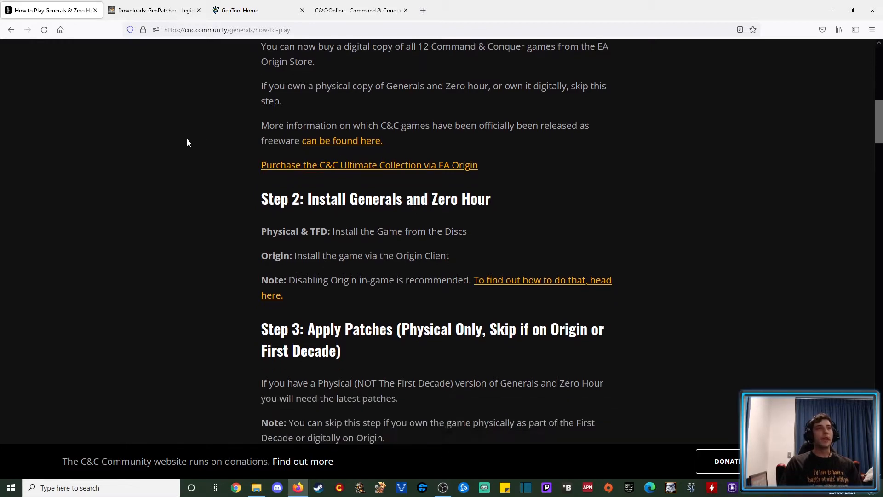
{"action": "scroll", "scroll_direction": "down", "scroll_amount": 3}
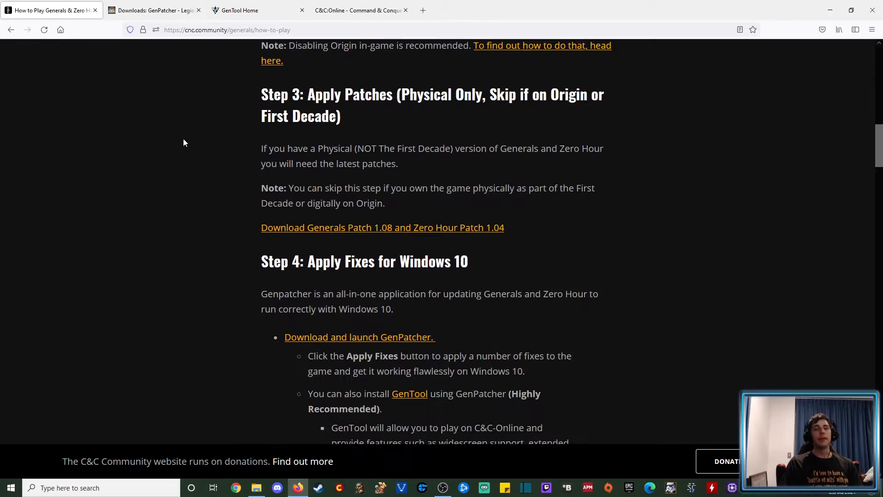
{"action": "scroll", "scroll_direction": "down", "scroll_amount": 3}
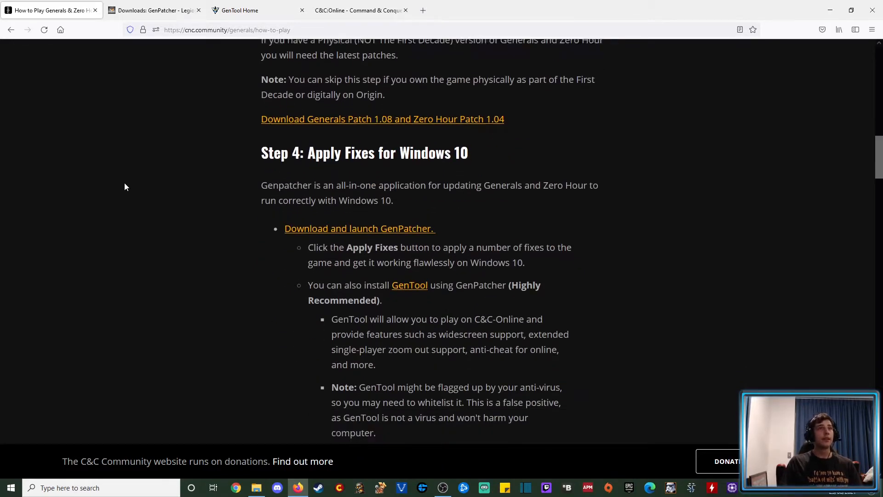
{"action": "scroll", "scroll_direction": "down", "scroll_amount": 3}
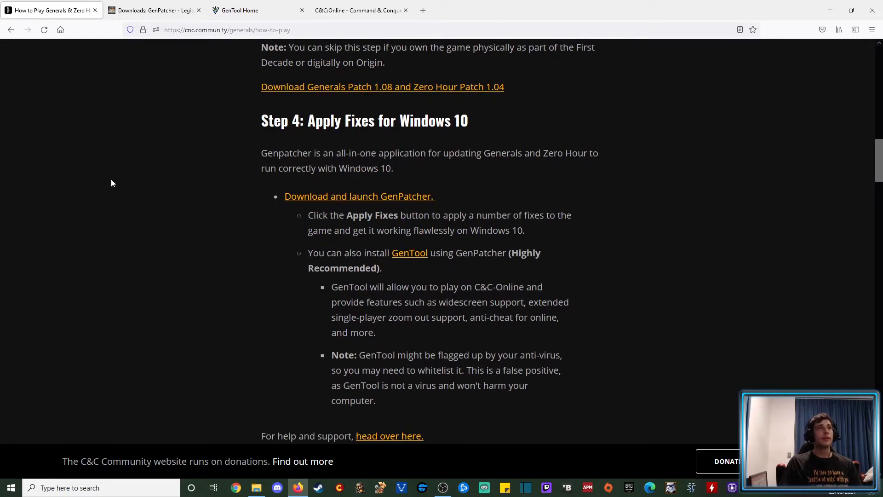
{"action": "scroll", "scroll_direction": "up", "scroll_amount": 3}
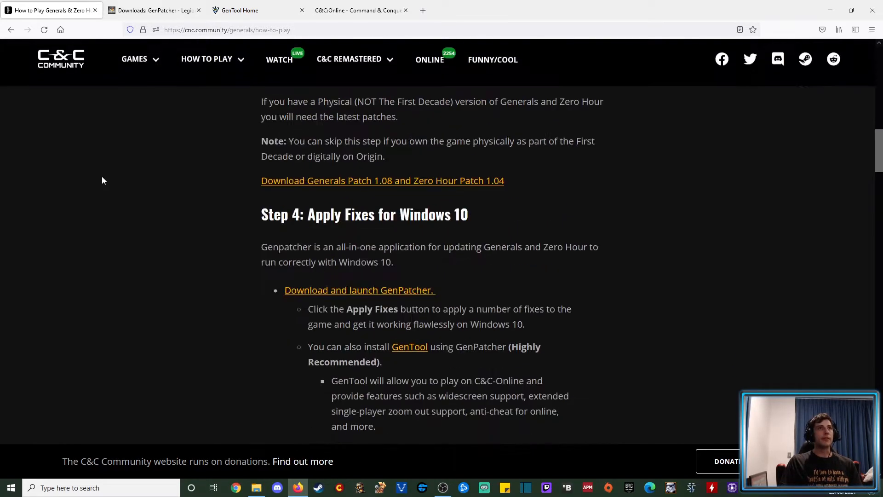
{"action": "scroll", "scroll_direction": "up", "scroll_amount": 3}
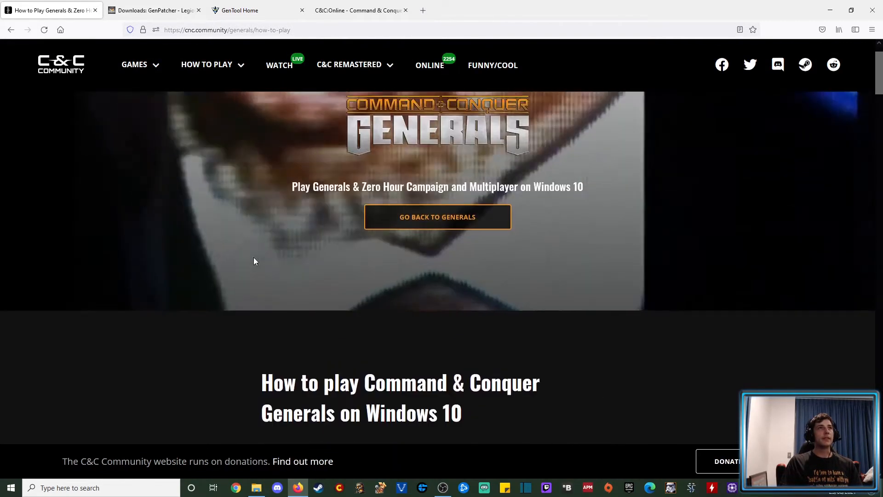
Show the Legionnaire GenPatcher downloads page listing GenPatcher v1.2b and its offline bundle.
{"action": "left_click", "coordinate": [153, 10]}
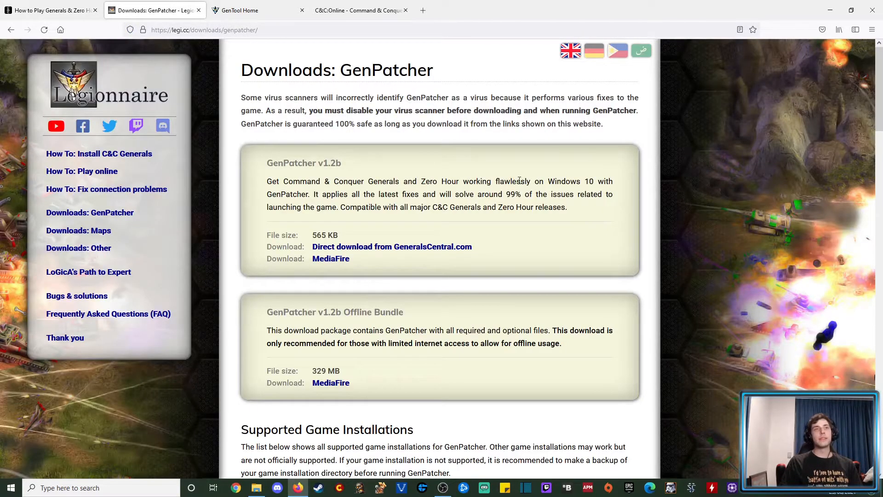
{"action": "mouse_move", "coordinate": [276, 106]}
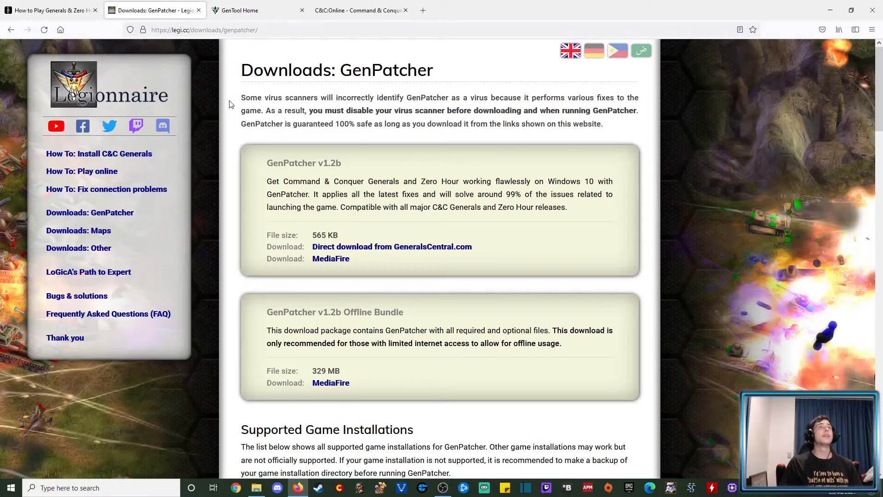
{"action": "mouse_move", "coordinate": [250, 10]}
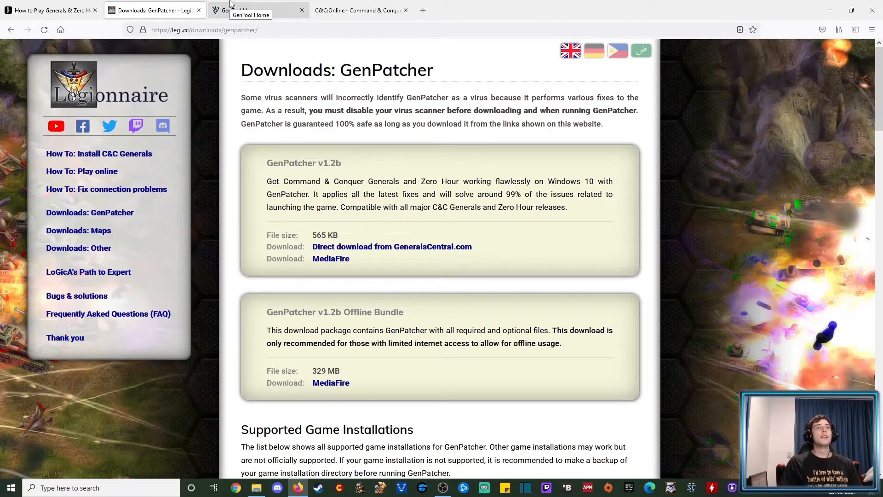
Look over the GenTool home page and the C&C:Online multiplayer server site.
{"action": "left_click", "coordinate": [251, 10]}
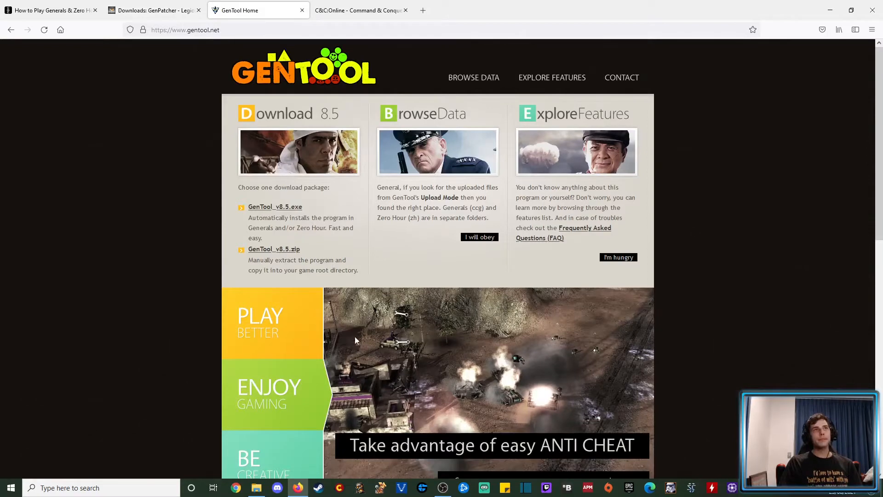
{"action": "left_click", "coordinate": [360, 10]}
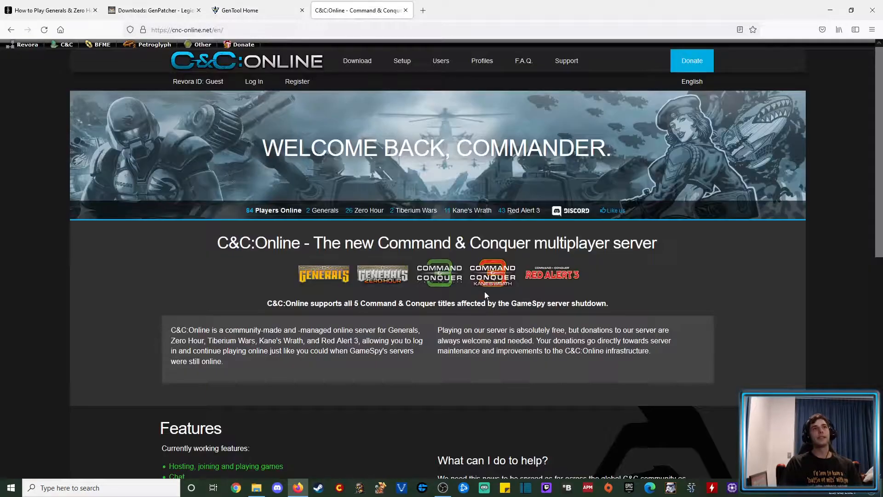
{"action": "left_click", "coordinate": [254, 10]}
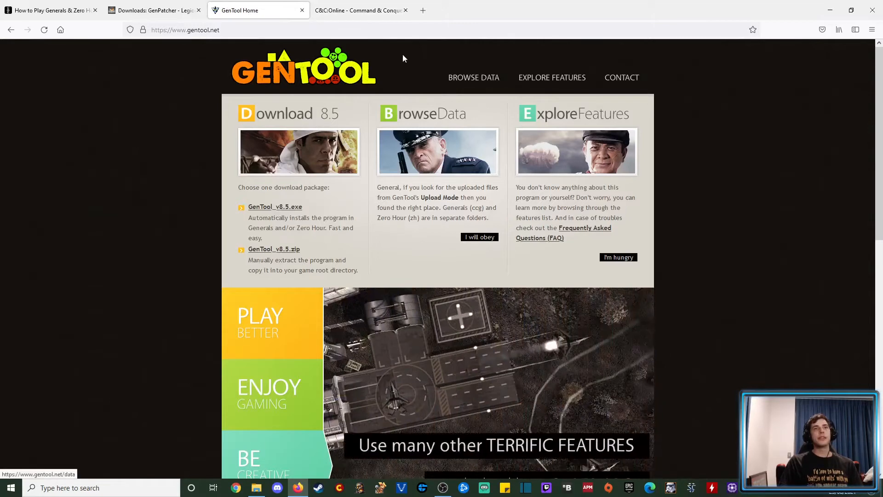
{"action": "mouse_move", "coordinate": [340, 325]}
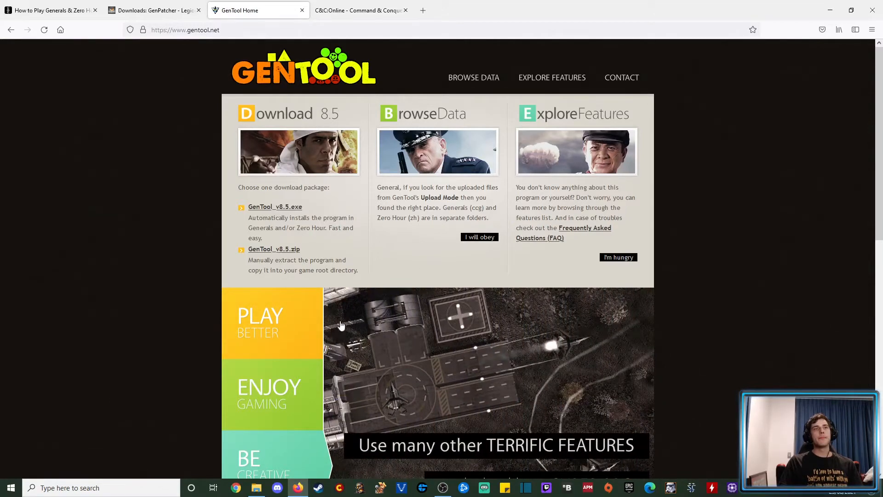
{"action": "mouse_move", "coordinate": [403, 350]}
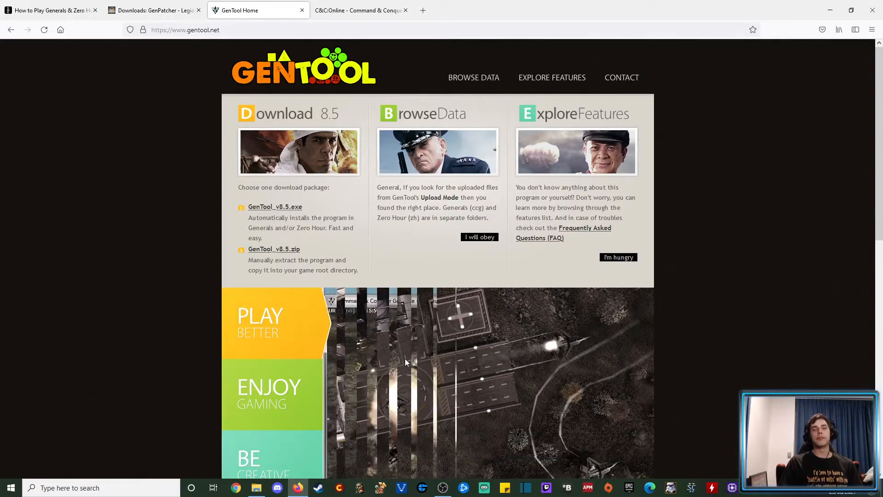
{"action": "left_click", "coordinate": [360, 10]}
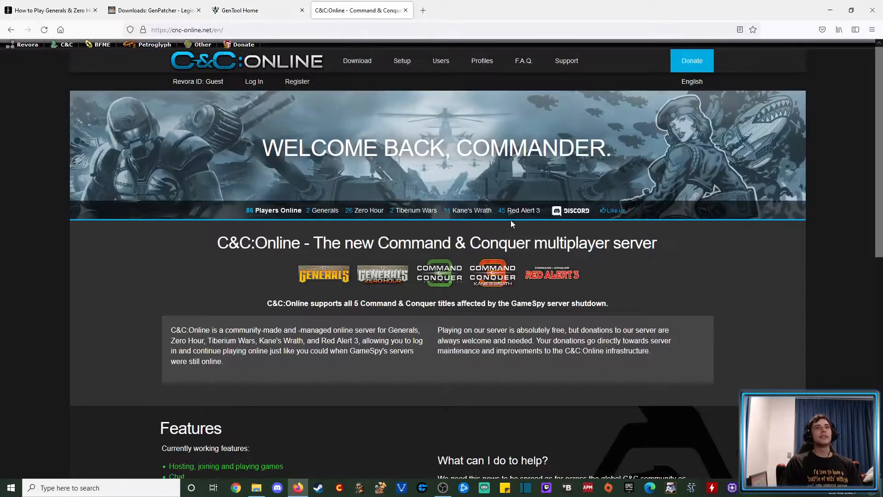
{"action": "mouse_move", "coordinate": [471, 229]}
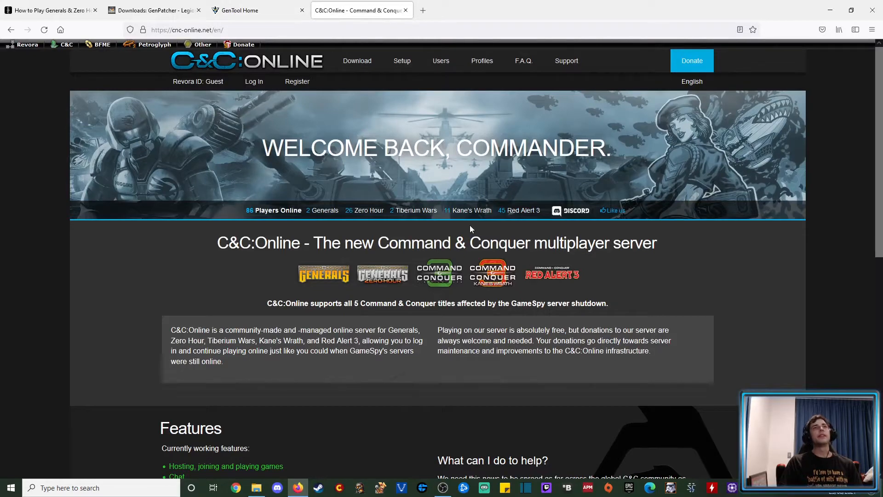
{"action": "mouse_move", "coordinate": [348, 268]}
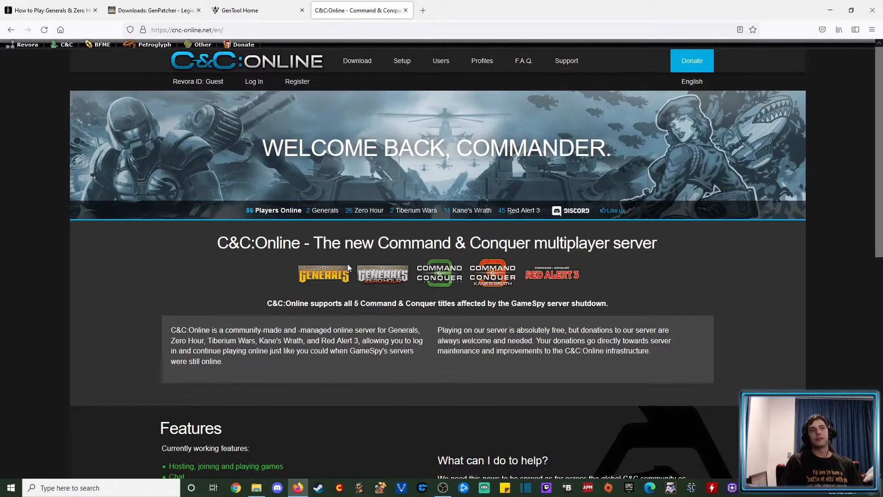
{"action": "mouse_move", "coordinate": [323, 225]}
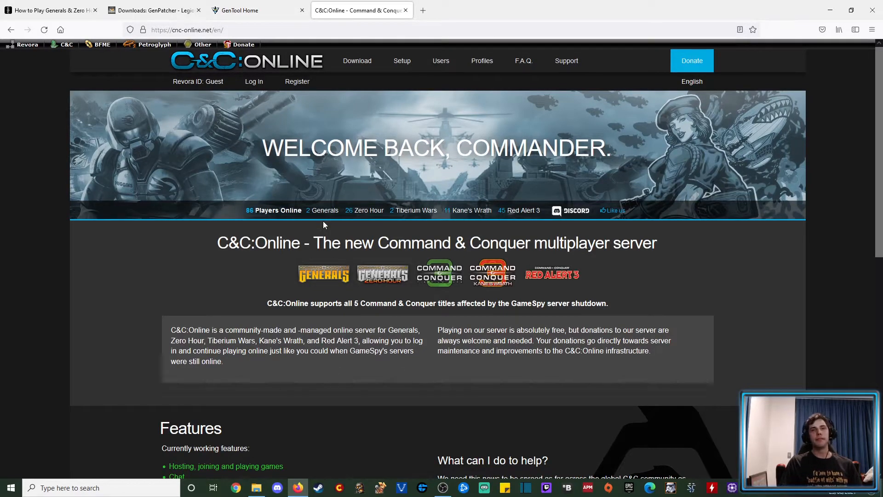
{"action": "scroll", "scroll_direction": "down", "scroll_amount": 3}
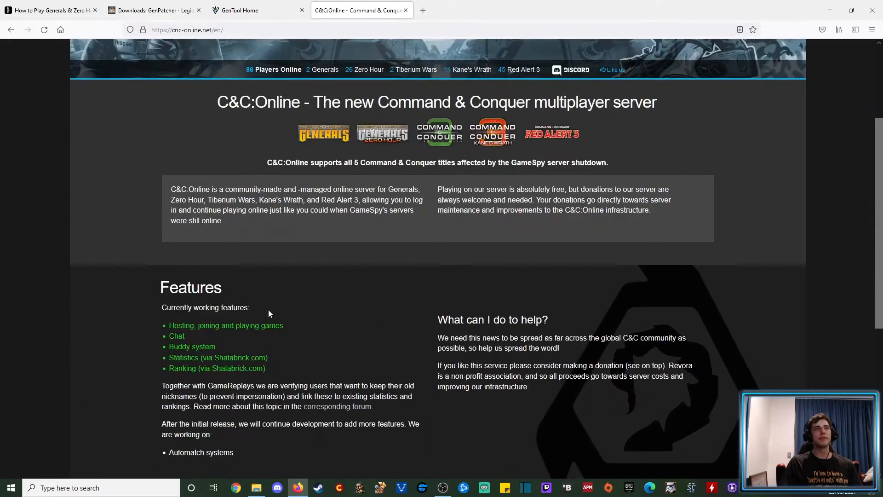
Flip between GenTool Home and GenPatcher downloads, settling on the GenPatcher page.
{"action": "left_click", "coordinate": [257, 10]}
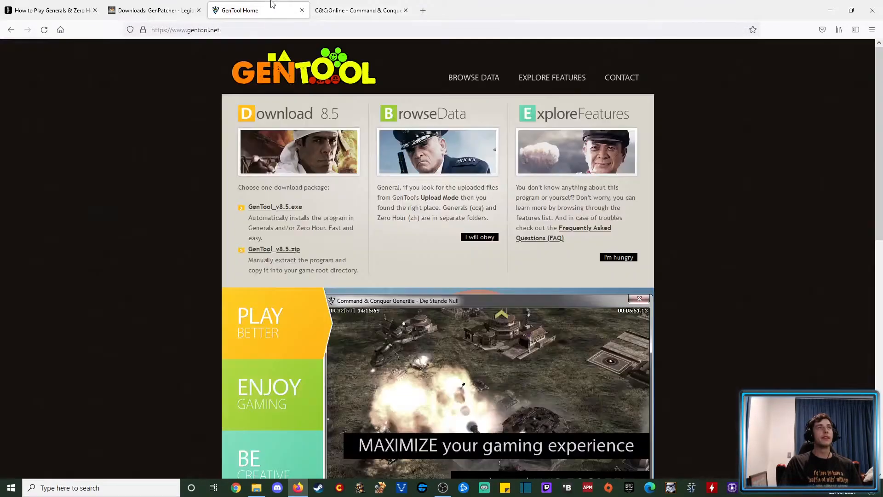
{"action": "left_click", "coordinate": [152, 10]}
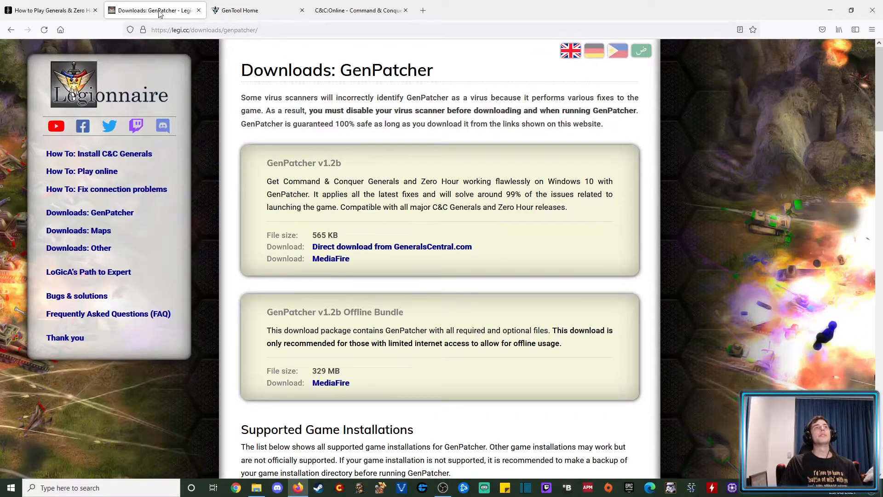
{"action": "left_click", "coordinate": [258, 10]}
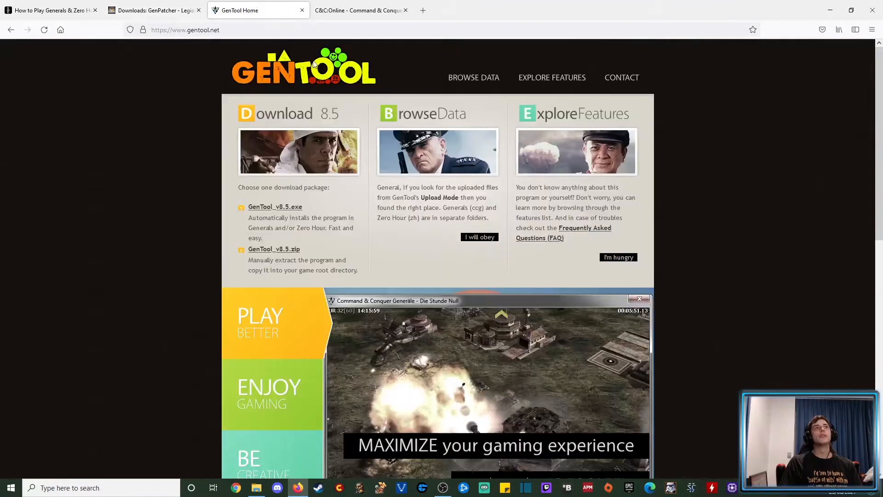
{"action": "mouse_move", "coordinate": [375, 121]}
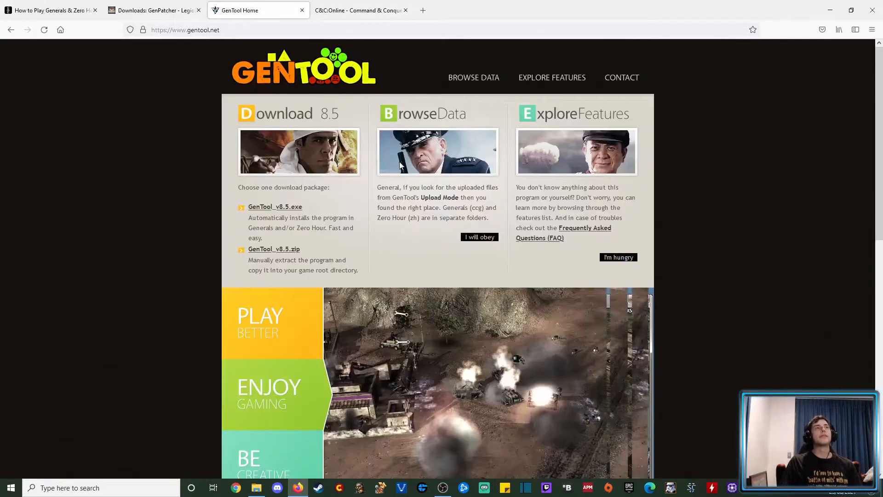
{"action": "left_click", "coordinate": [154, 10]}
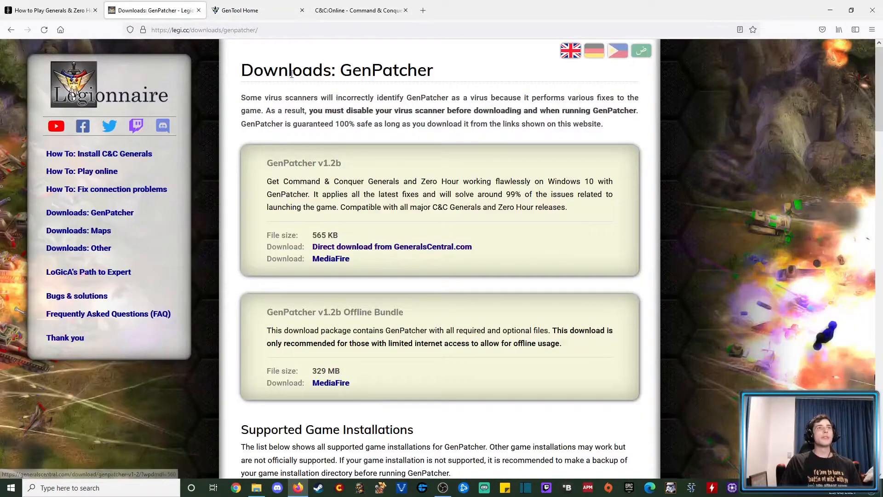
{"action": "mouse_move", "coordinate": [829, 10]}
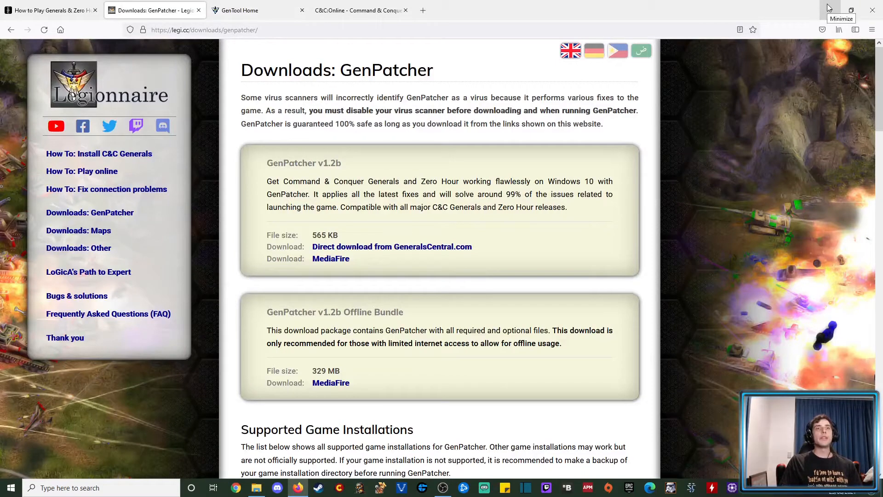
Launch the downloaded GenPatcher application to apply fixes and install add-ons.
{"action": "double_click", "coordinate": [297, 118]}
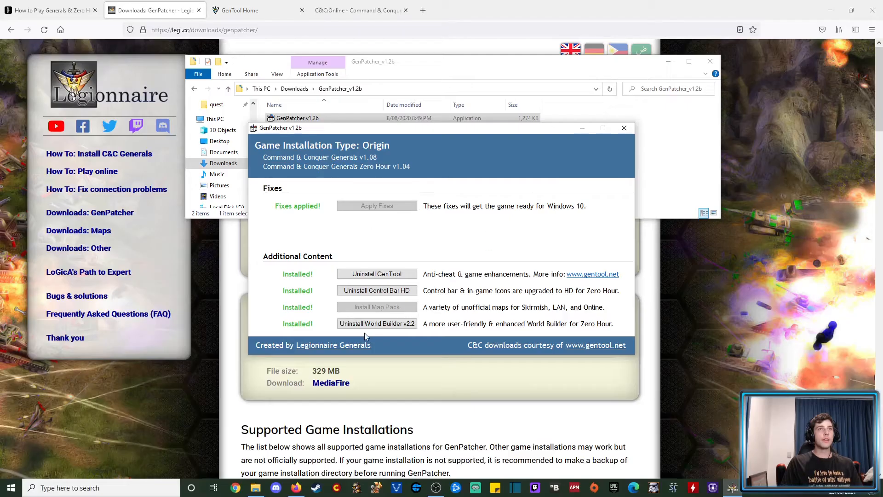
{"action": "mouse_move", "coordinate": [392, 226]}
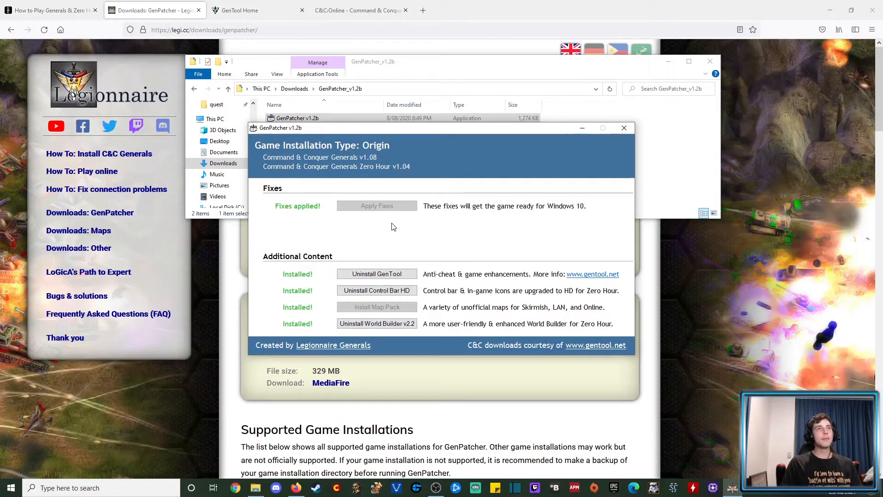
{"action": "mouse_move", "coordinate": [313, 226]}
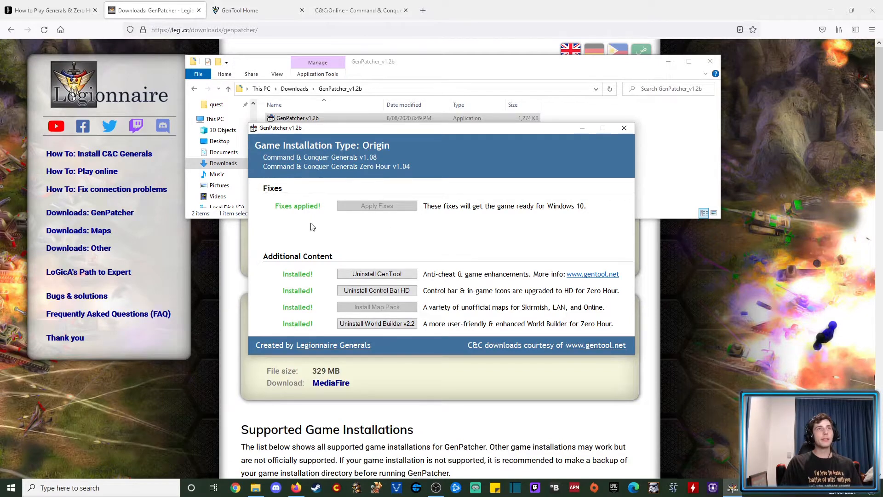
{"action": "mouse_move", "coordinate": [324, 315]}
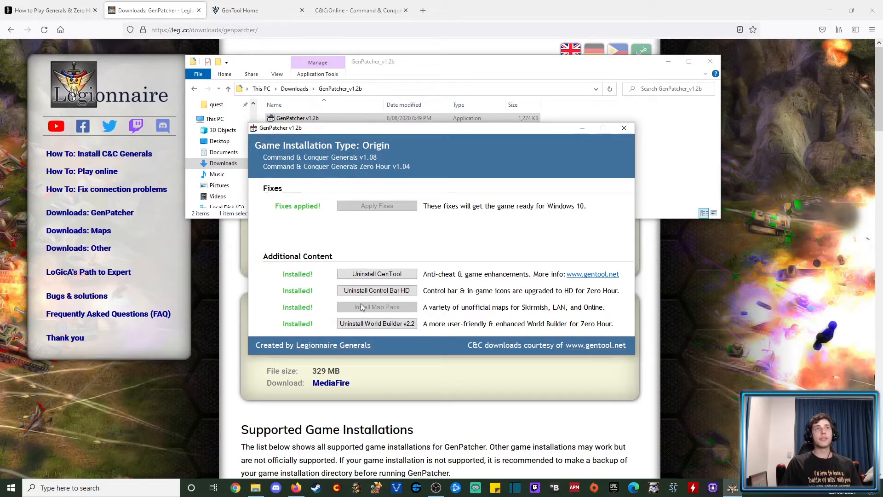
{"action": "mouse_move", "coordinate": [380, 194]}
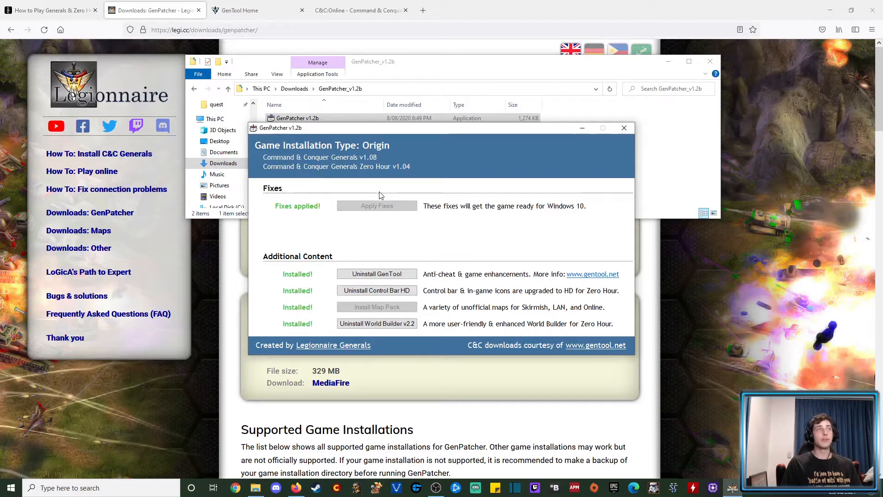
{"action": "mouse_move", "coordinate": [417, 201]}
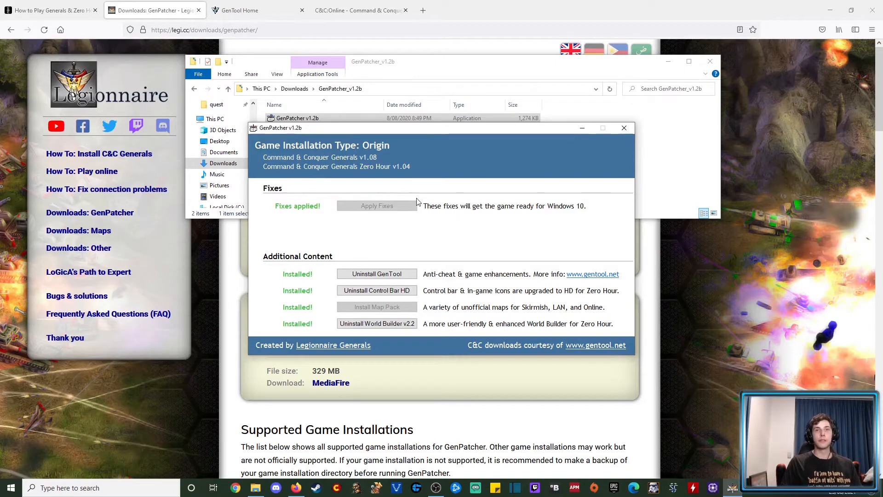
{"action": "mouse_move", "coordinate": [427, 212]}
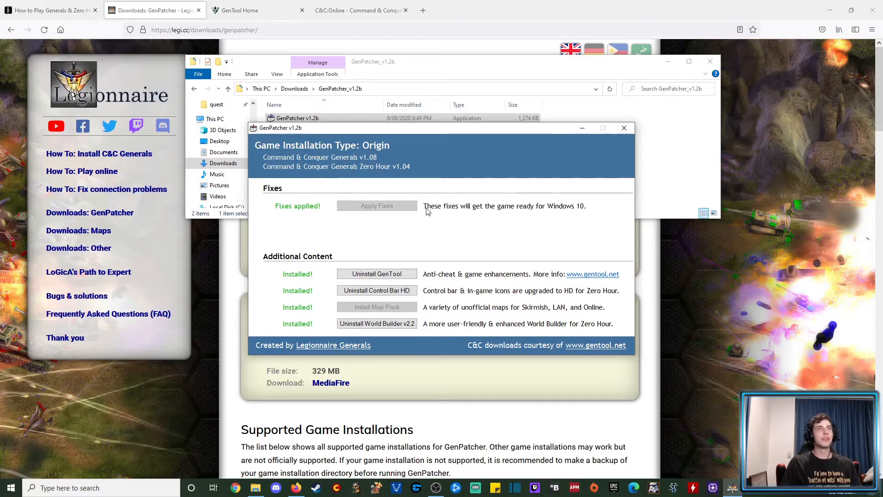
{"action": "mouse_move", "coordinate": [365, 226]}
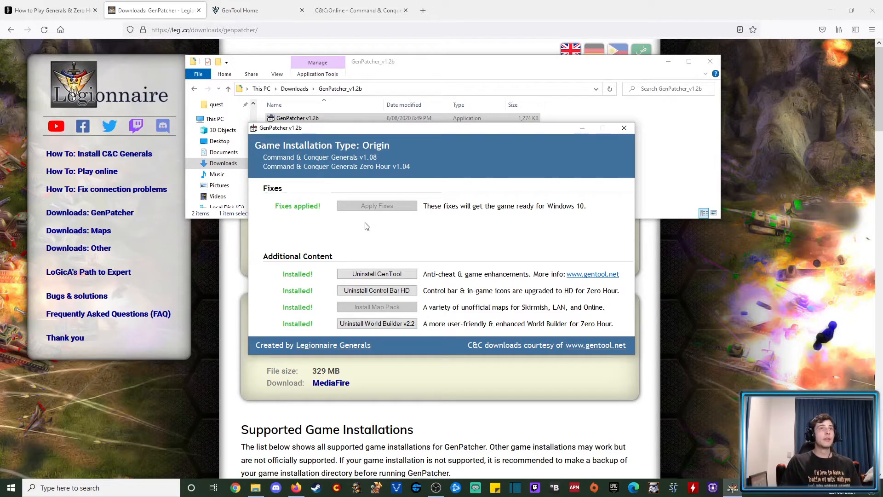
{"action": "mouse_move", "coordinate": [393, 211]}
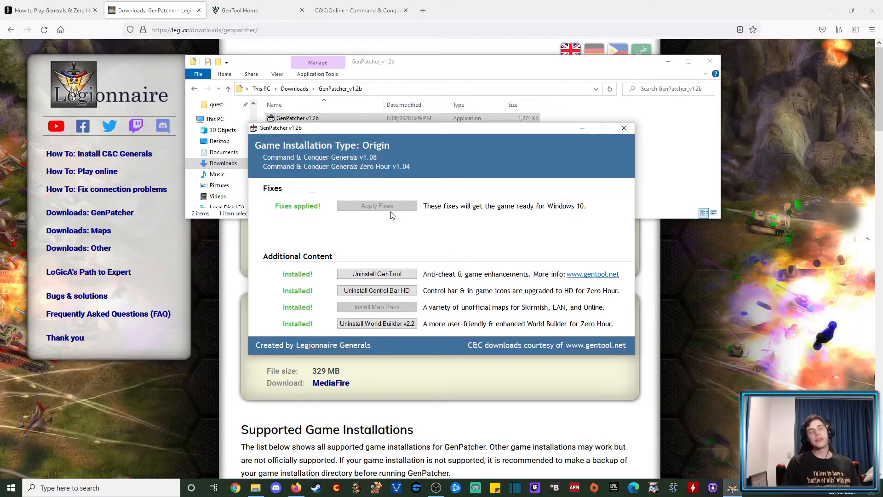
{"action": "mouse_move", "coordinate": [391, 219]}
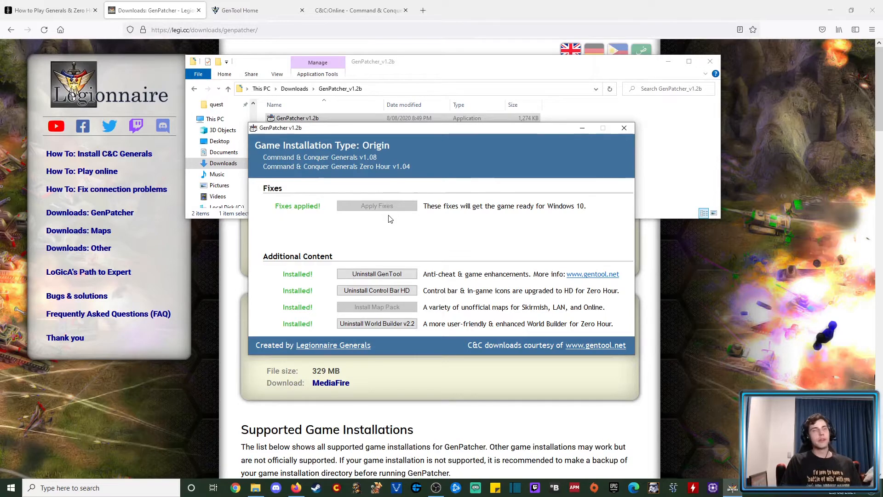
{"action": "mouse_move", "coordinate": [342, 233]}
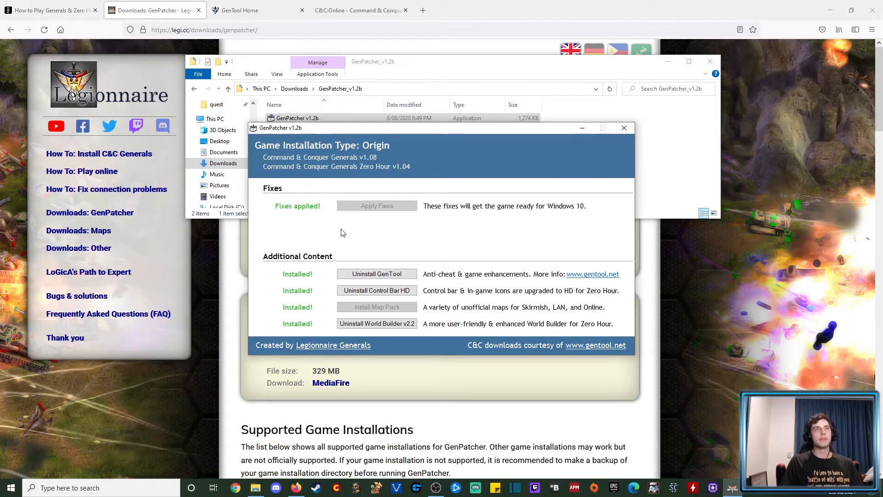
{"action": "mouse_move", "coordinate": [376, 274]}
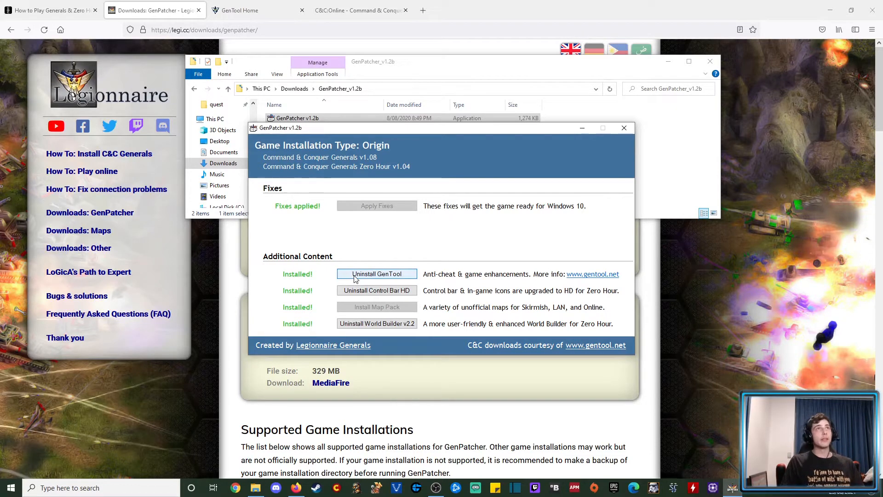
{"action": "mouse_move", "coordinate": [387, 240]}
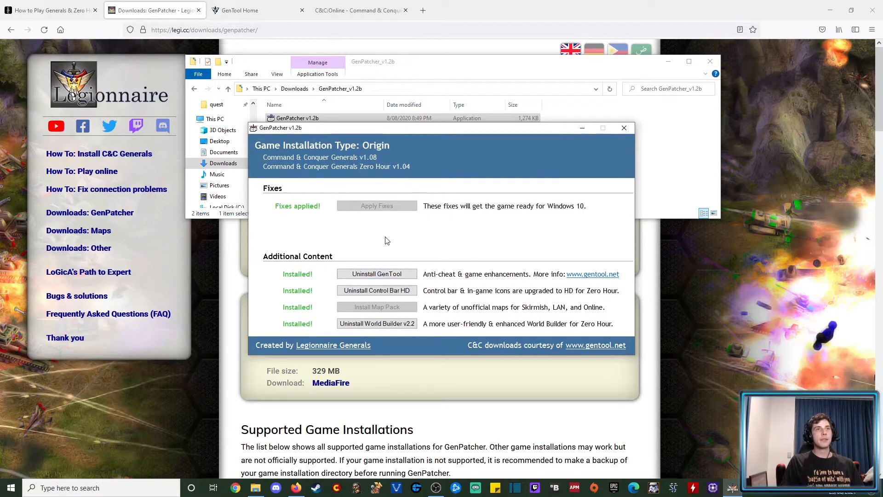
{"action": "mouse_move", "coordinate": [358, 299]}
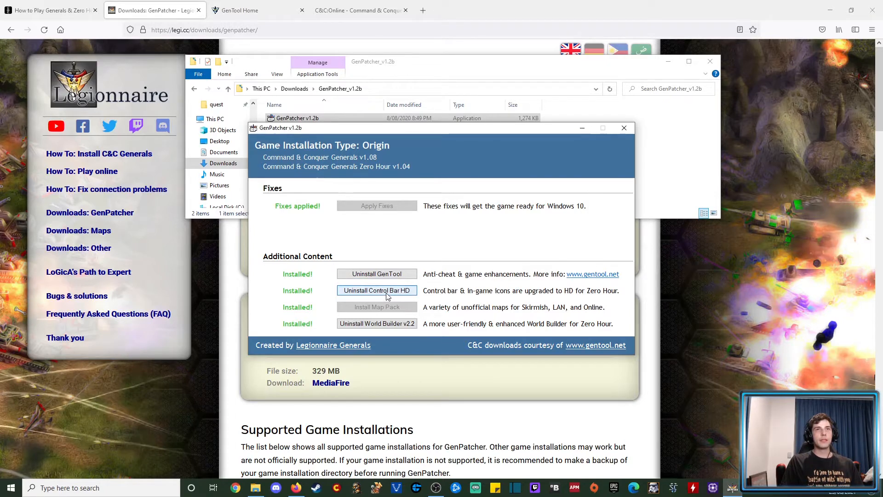
{"action": "mouse_move", "coordinate": [377, 307]}
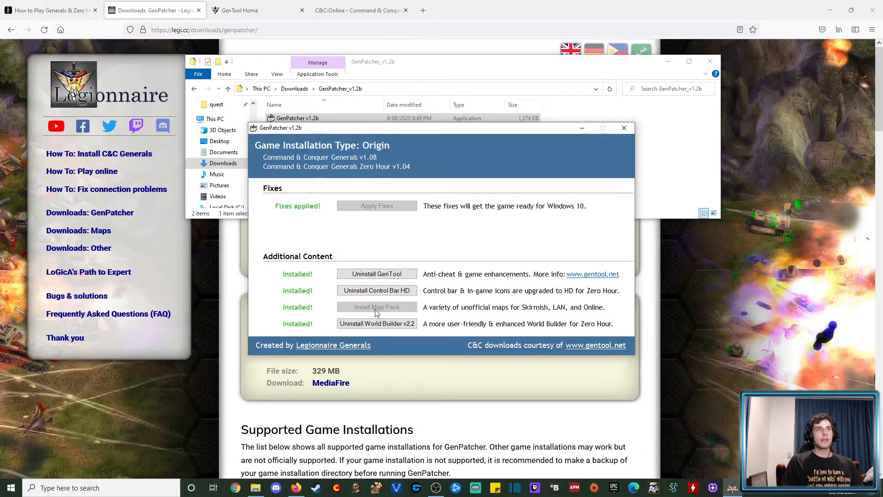
{"action": "mouse_move", "coordinate": [445, 255]}
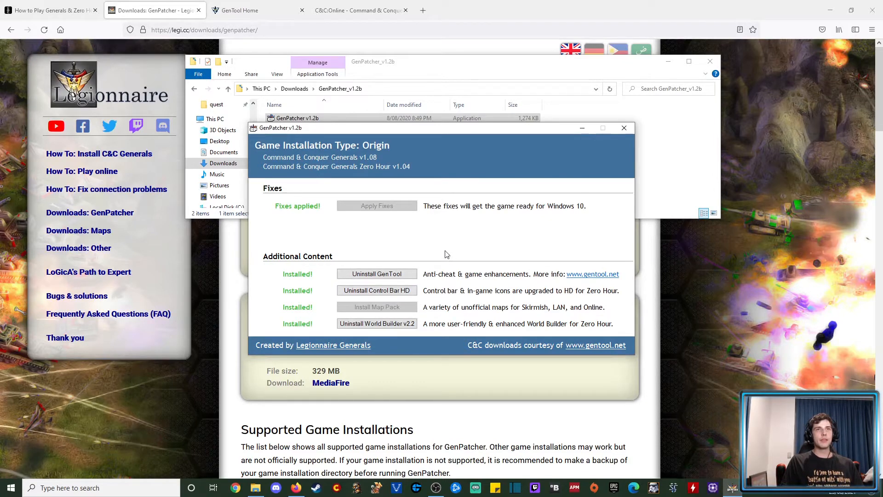
{"action": "mouse_move", "coordinate": [402, 315]}
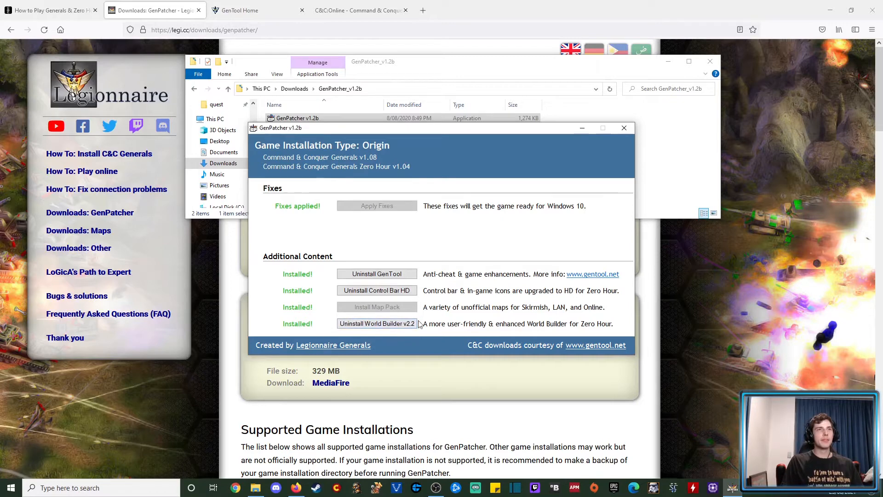
{"action": "mouse_move", "coordinate": [395, 308]}
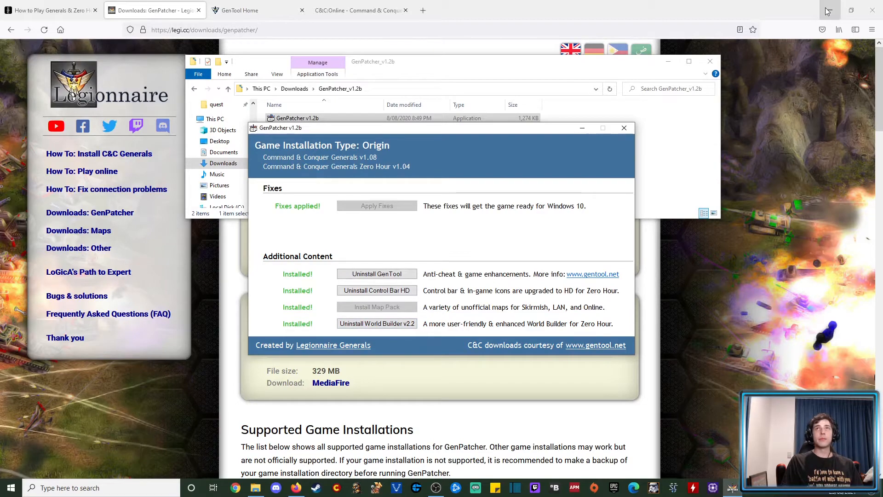
Clear the desktop and launch Zero Hour from its shortcut as administrator.
{"action": "left_click", "coordinate": [871, 10]}
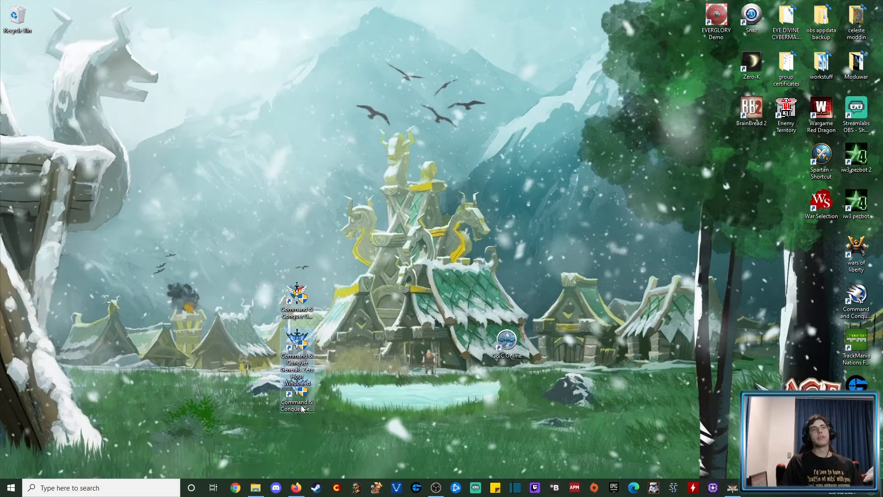
{"action": "mouse_move", "coordinate": [332, 408]}
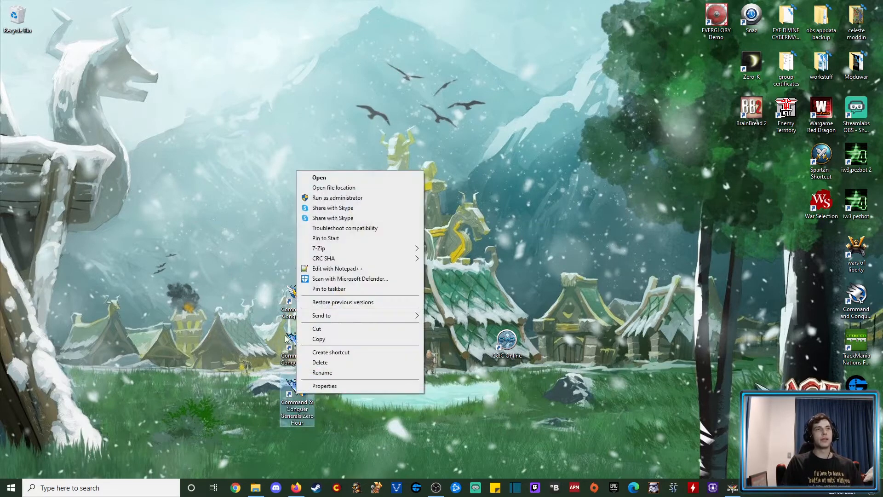
{"action": "left_click", "coordinate": [325, 386]}
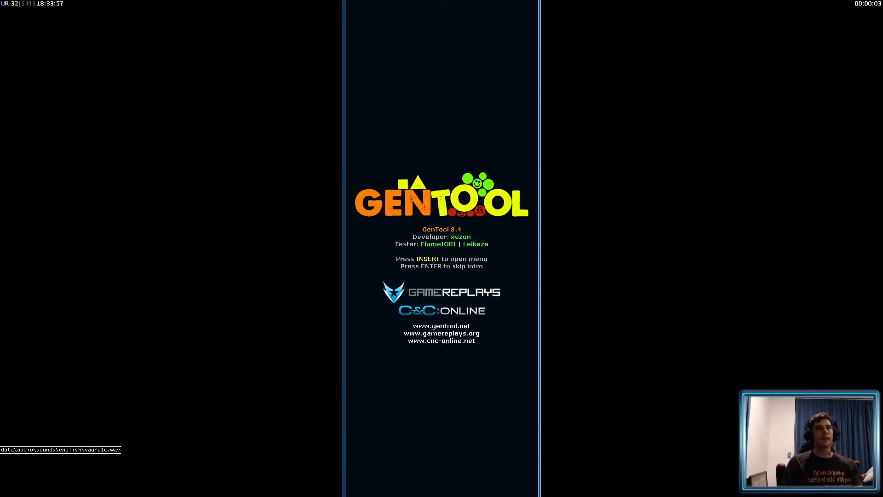
In the GenTool settings menu, cycle window position from CORNER through TOP to FULL.
{"action": "key", "text": "insert"}
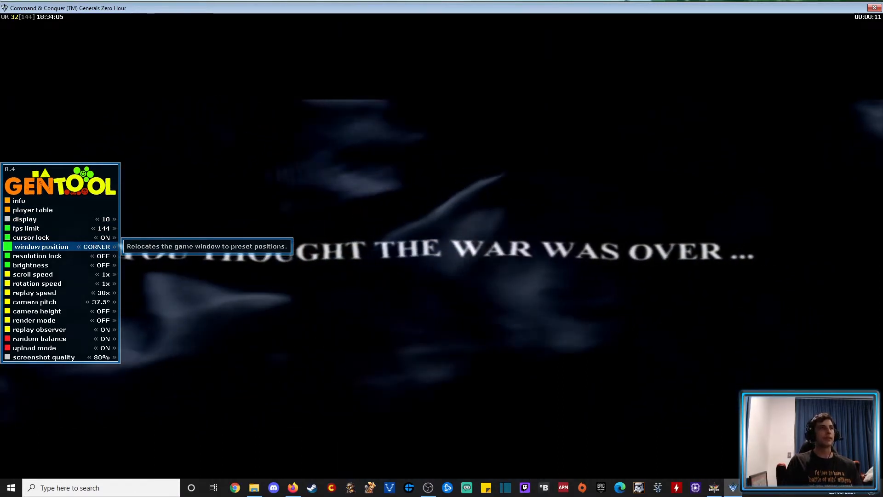
{"action": "left_click", "coordinate": [114, 246]}
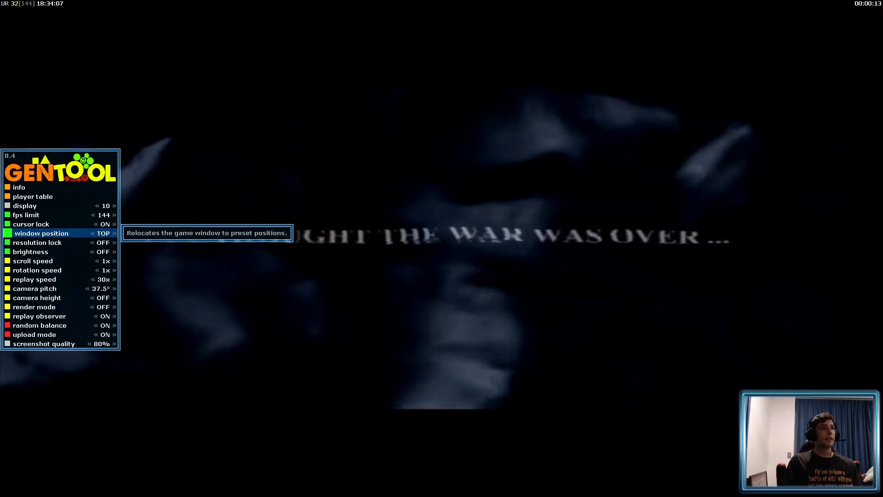
{"action": "left_click", "coordinate": [112, 233]}
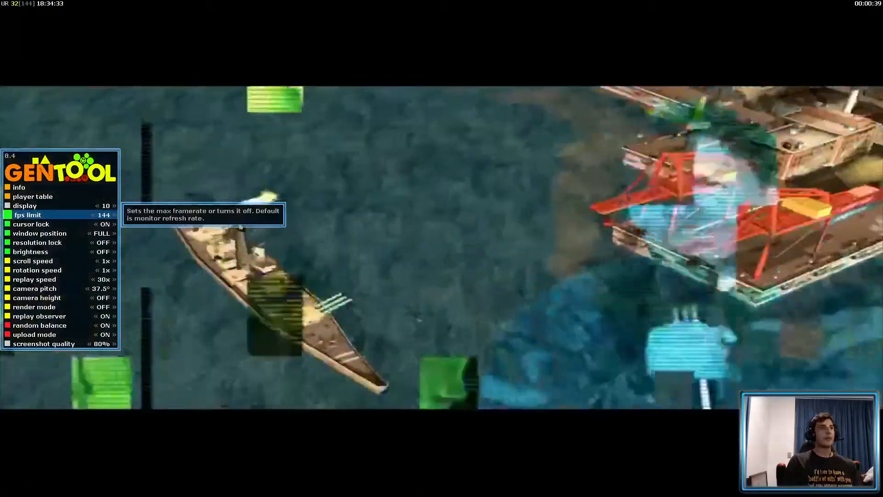
{"action": "mouse_move", "coordinate": [34, 261]}
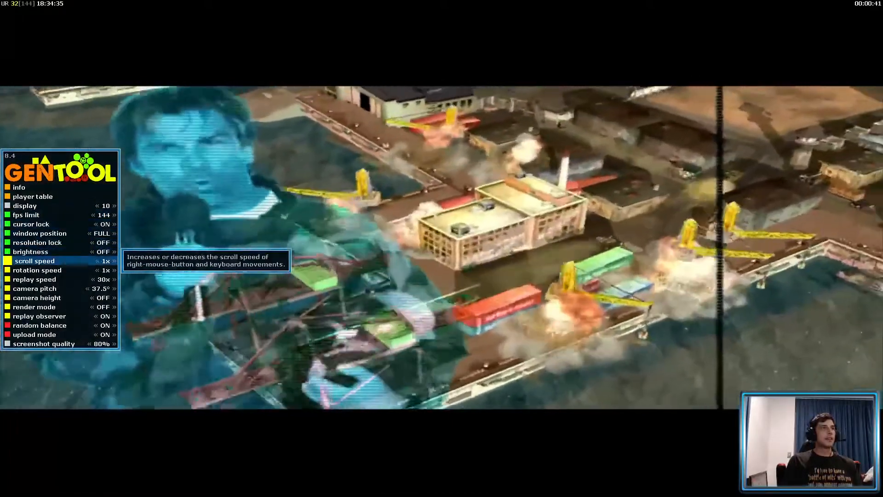
{"action": "mouse_move", "coordinate": [32, 223]}
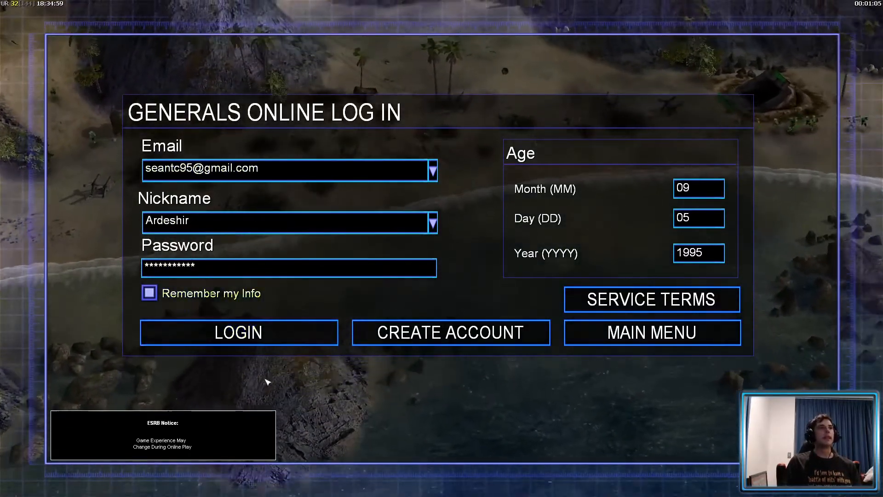
{"action": "mouse_move", "coordinate": [652, 332]}
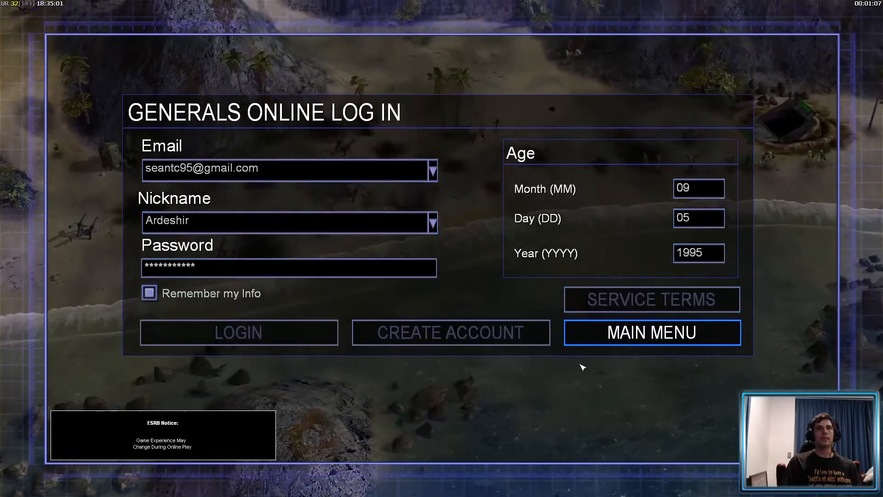
Log in to Generals Online with the saved account details for General Ardeshir.
{"action": "left_click", "coordinate": [650, 332]}
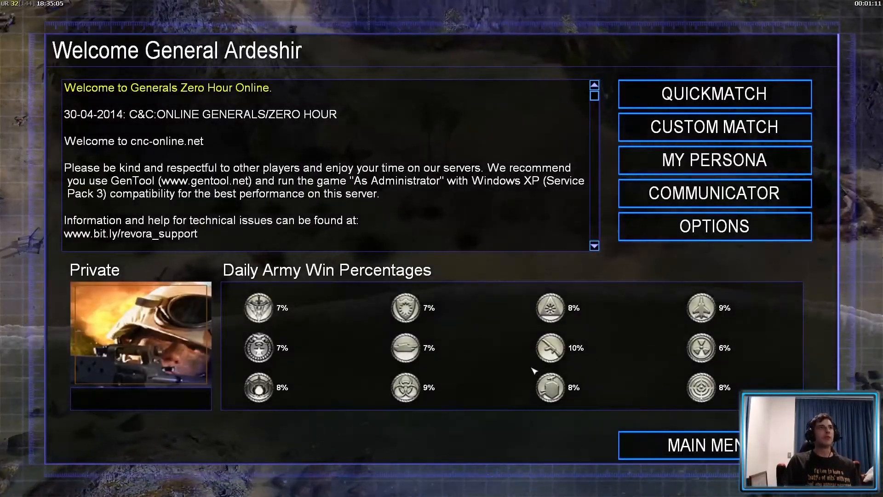
Join the 1 vs 1 custom-match room and start creating a new game named Ardeshir.
{"action": "scroll", "scroll_direction": "down", "scroll_amount": 3}
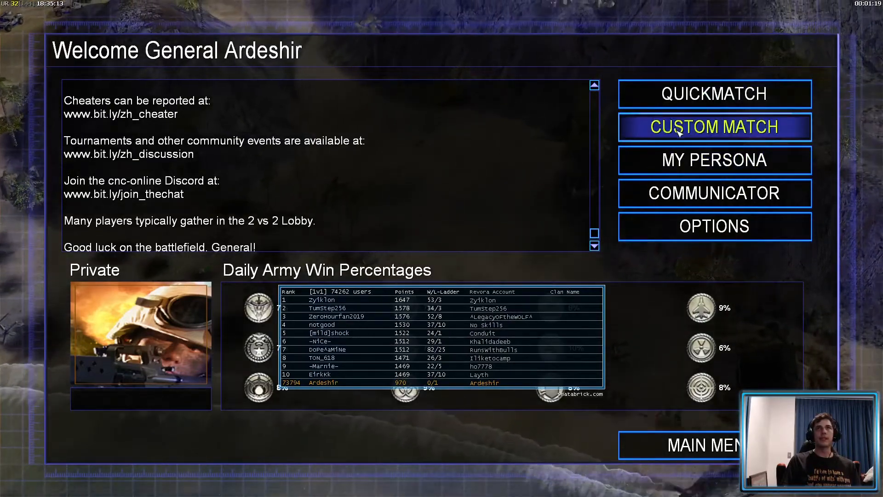
{"action": "left_click", "coordinate": [713, 127]}
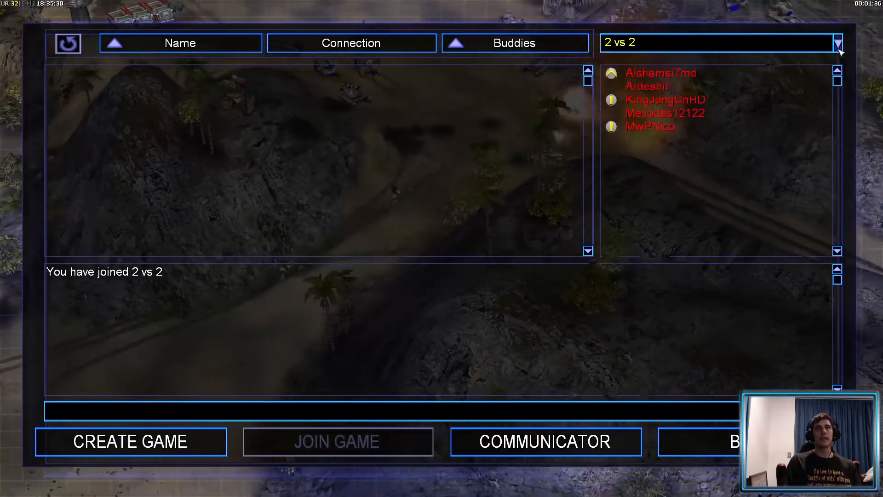
{"action": "left_click", "coordinate": [837, 42]}
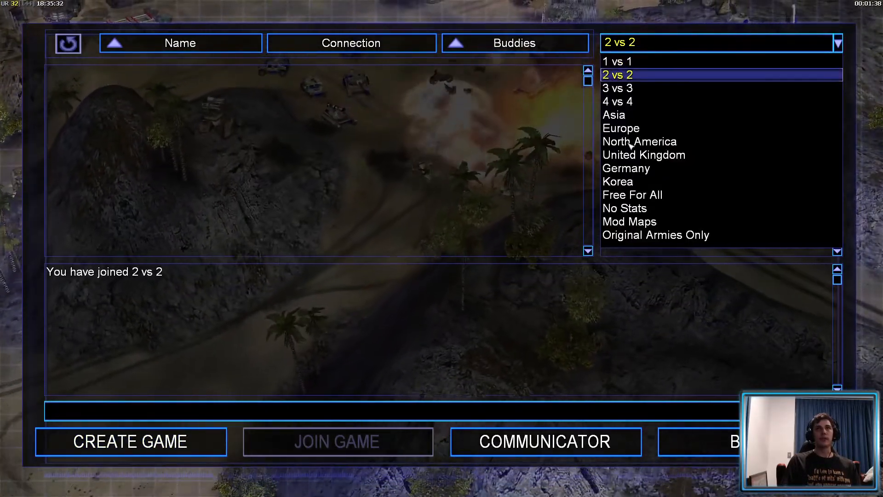
{"action": "left_click", "coordinate": [615, 61]}
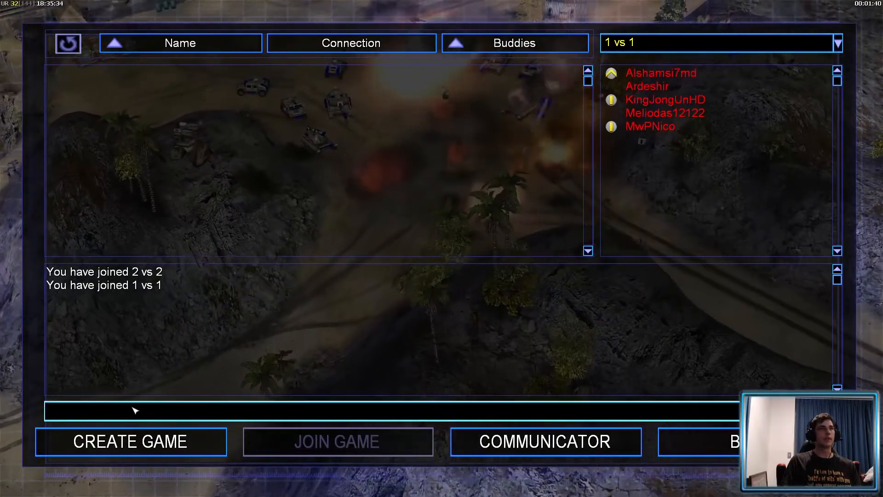
{"action": "left_click", "coordinate": [129, 440]}
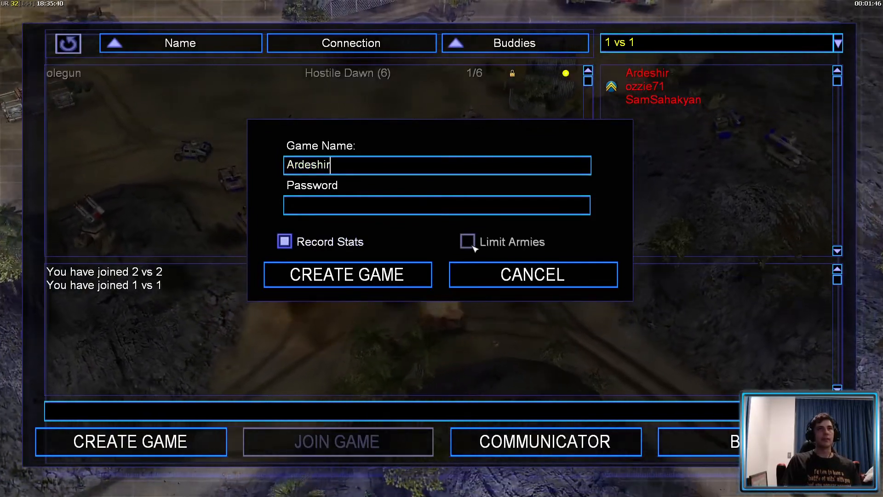
Turn off Record Stats for the new game and back out toward the solo-play menu.
{"action": "left_click", "coordinate": [284, 241]}
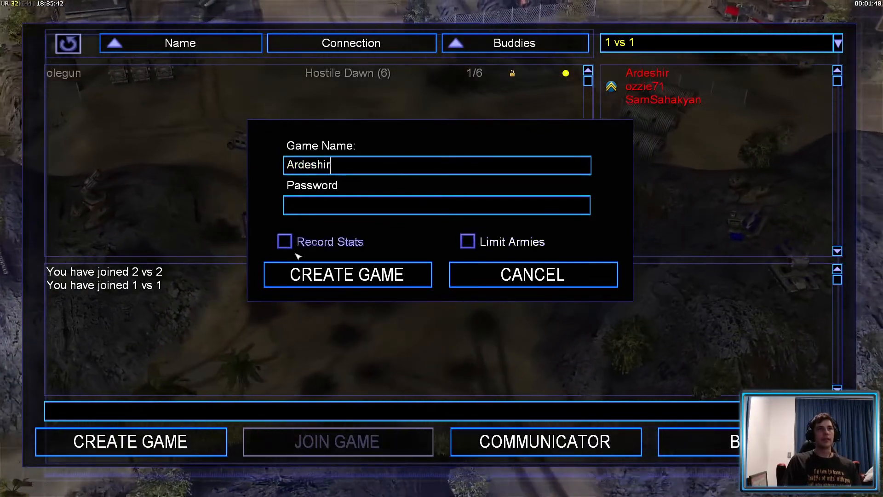
{"action": "left_click", "coordinate": [531, 274]}
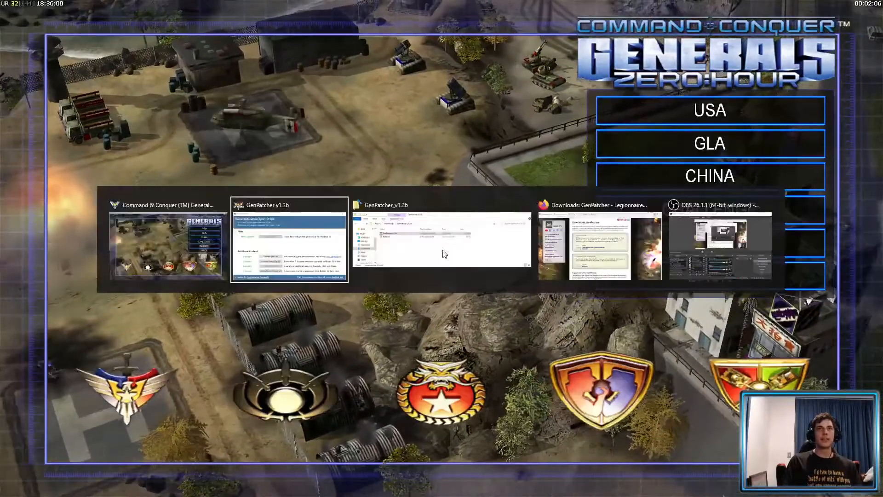
Bring GenPatcher forward to confirm installed fixes, then return the game full-screen.
{"action": "left_click", "coordinate": [288, 242]}
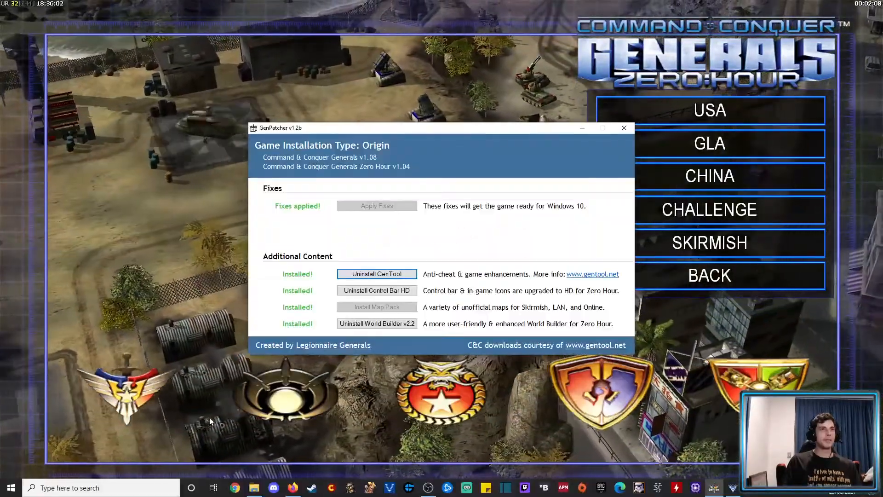
{"action": "left_click", "coordinate": [623, 128]}
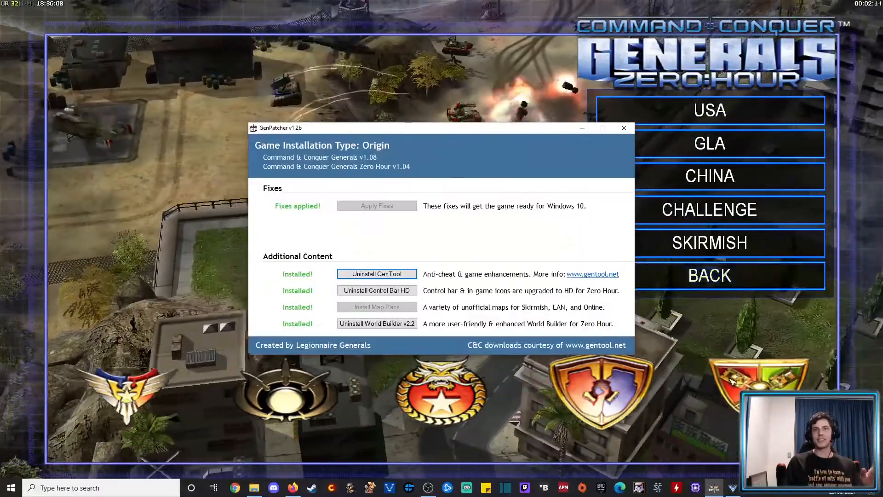
{"action": "left_click", "coordinate": [624, 128]}
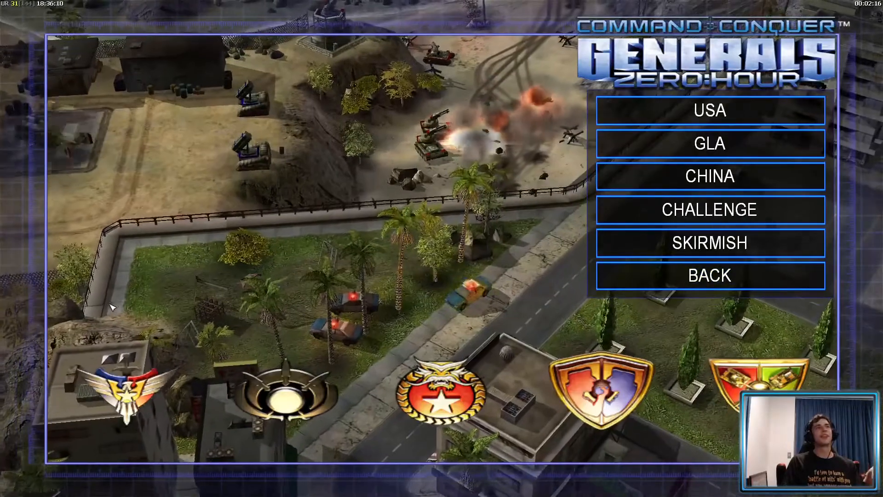
{"action": "mouse_move", "coordinate": [709, 275]}
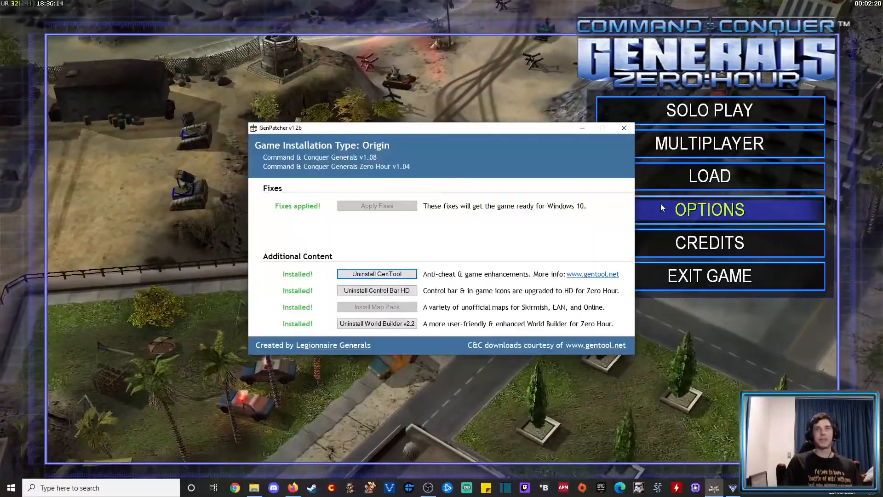
{"action": "mouse_move", "coordinate": [419, 394]}
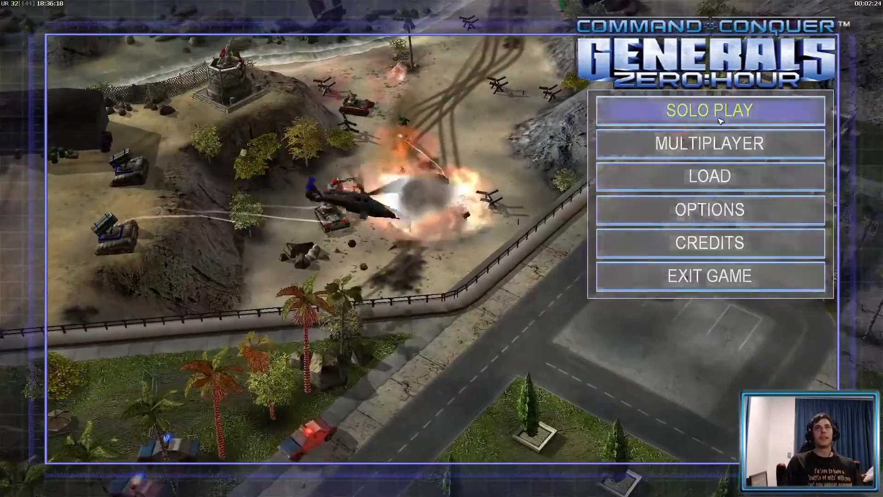
Start the Australia skirmish, then quit the match and exit Zero Hour to the desktop.
{"action": "key", "text": "Escape"}
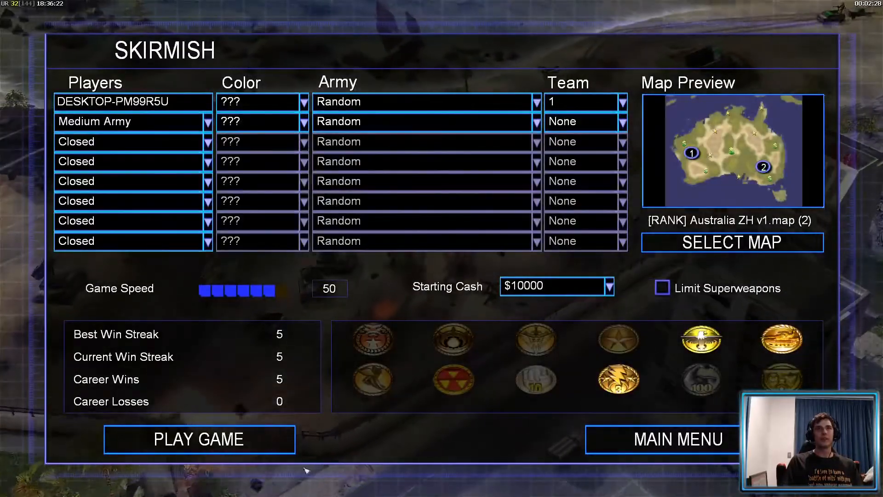
{"action": "left_click", "coordinate": [199, 439]}
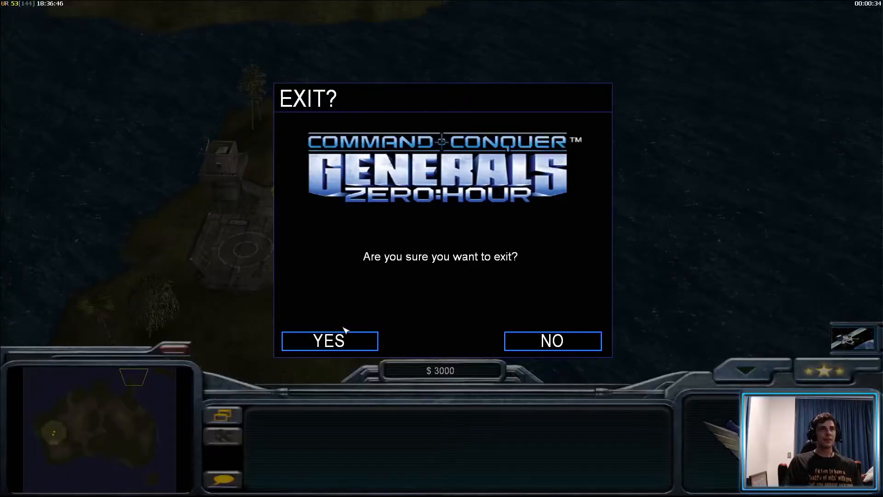
{"action": "left_click", "coordinate": [329, 341]}
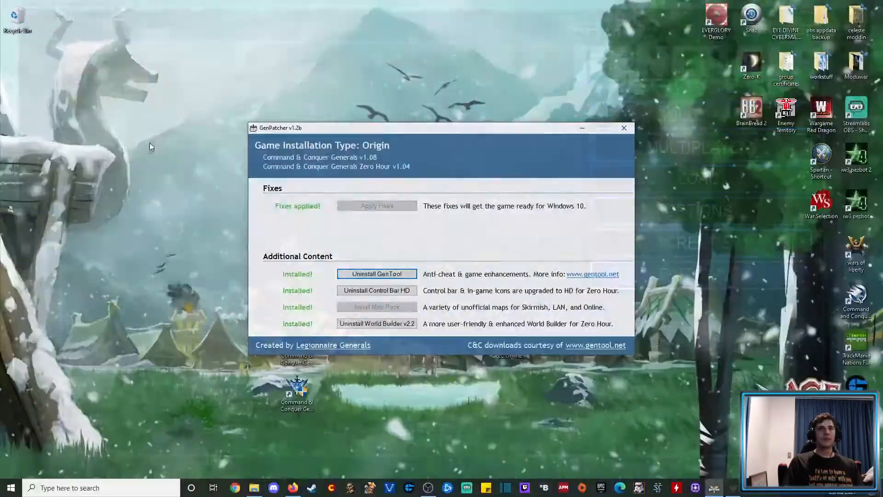
Relaunch Zero Hour from its desktop shortcut, triggering the Technical Difficulties error.
{"action": "left_click", "coordinate": [624, 128]}
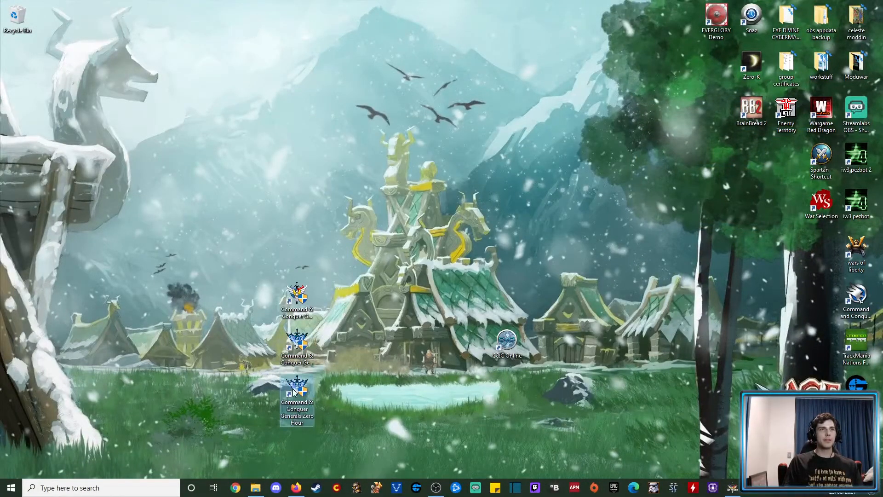
{"action": "double_click", "coordinate": [297, 400]}
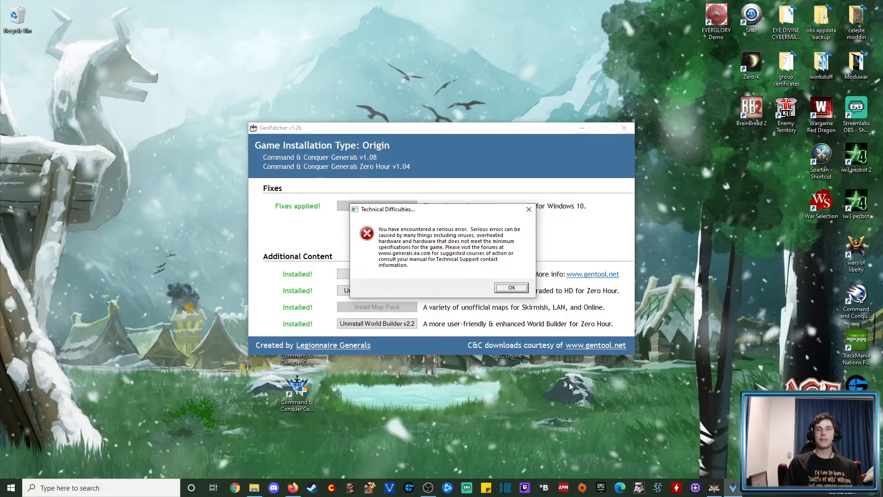
{"action": "mouse_move", "coordinate": [566, 382]}
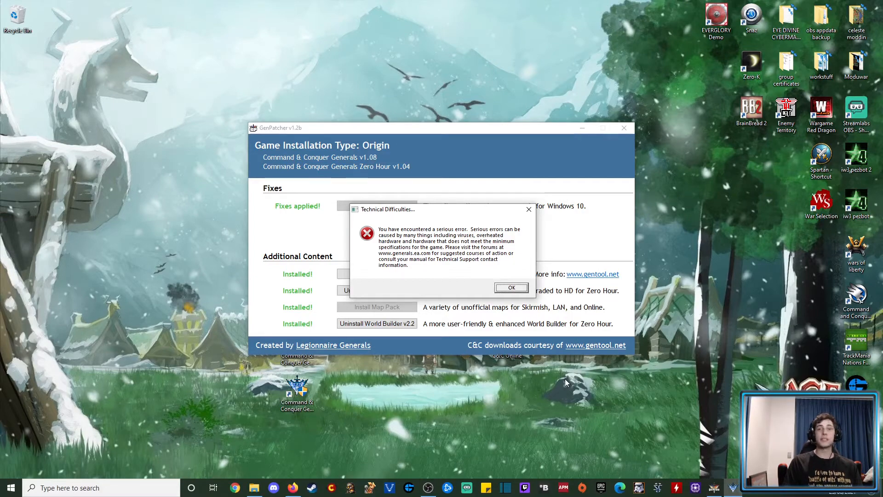
Dismiss the error and start the skirmish again, which crashes back to the error dialog.
{"action": "left_click", "coordinate": [510, 287]}
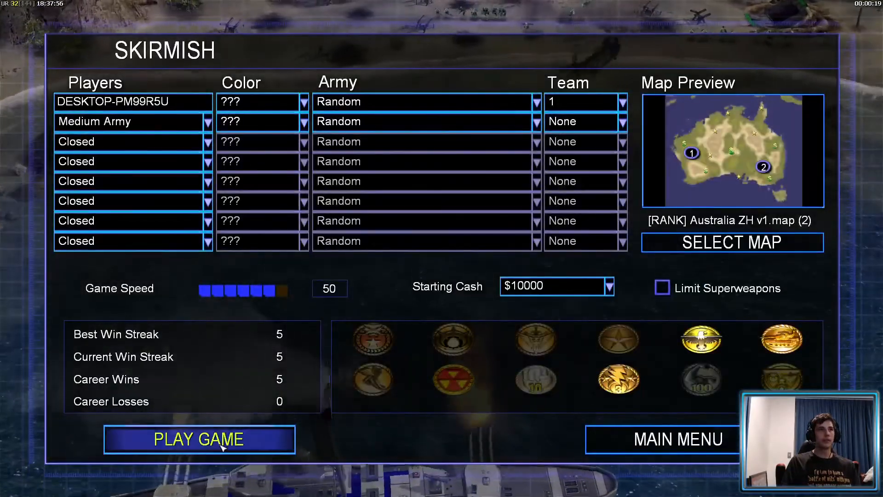
{"action": "left_click", "coordinate": [198, 438]}
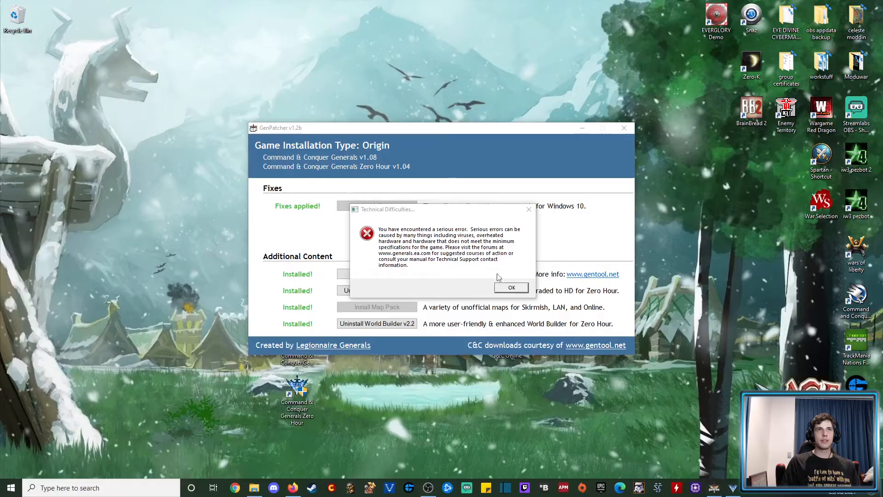
Dismiss the error and relaunch Zero Hour, reaching the GenTool 8.4 intro.
{"action": "left_click", "coordinate": [510, 287]}
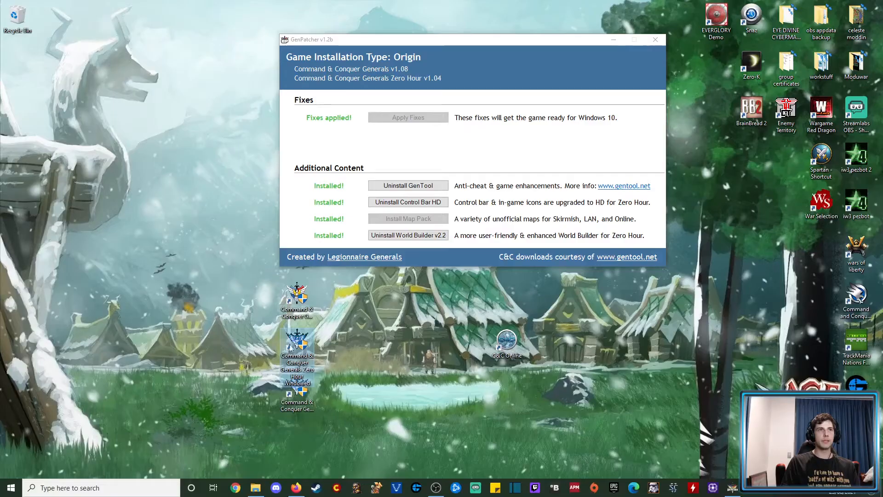
{"action": "mouse_move", "coordinate": [301, 360]}
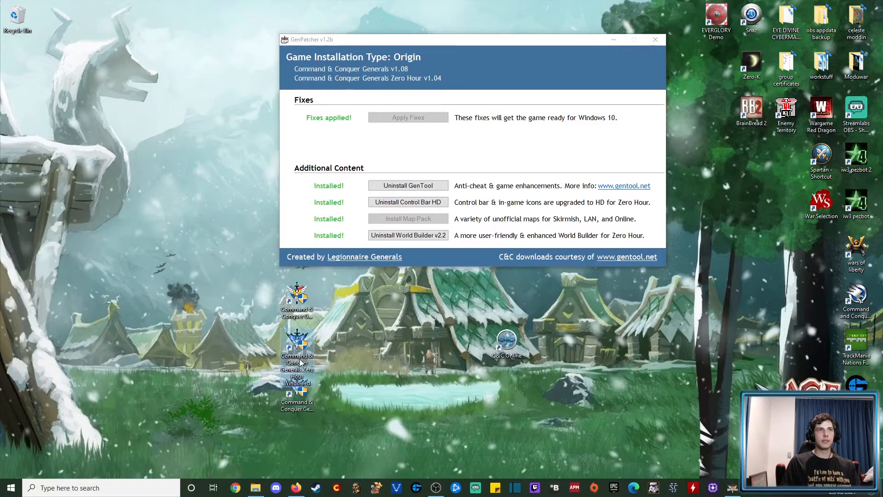
{"action": "double_click", "coordinate": [297, 347]}
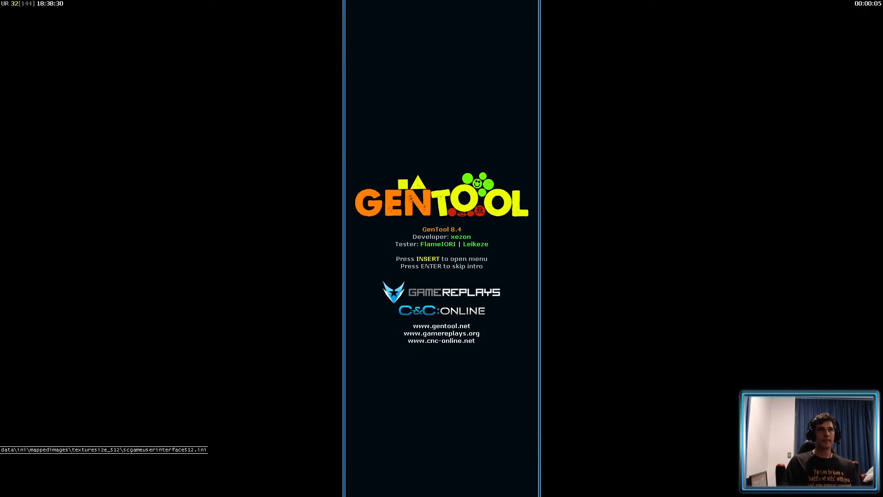
Skip the intro, play a brief Australia skirmish with a rally point, then return to the main menu.
{"action": "key", "text": "insert"}
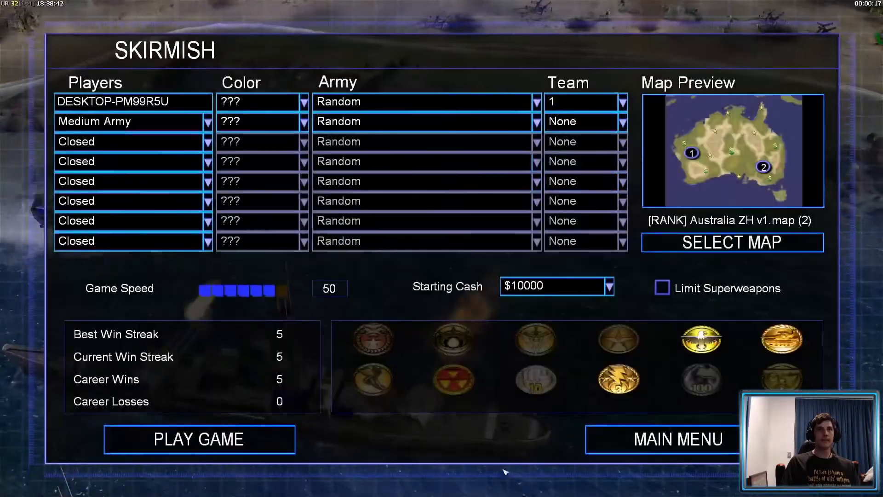
{"action": "left_click", "coordinate": [199, 439]}
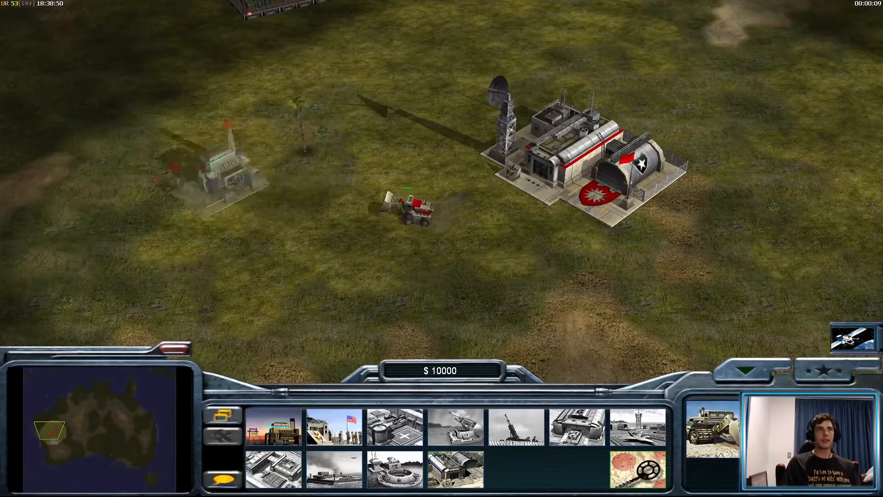
{"action": "left_click", "coordinate": [434, 268]}
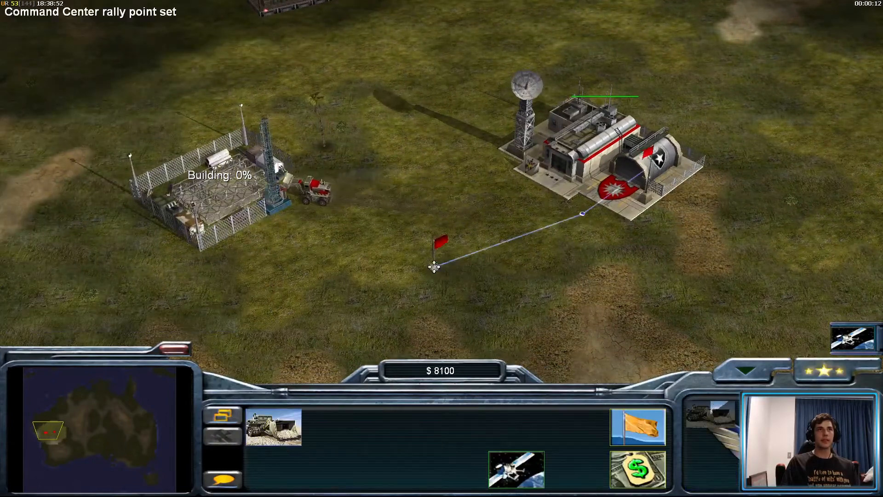
{"action": "key", "text": "Escape"}
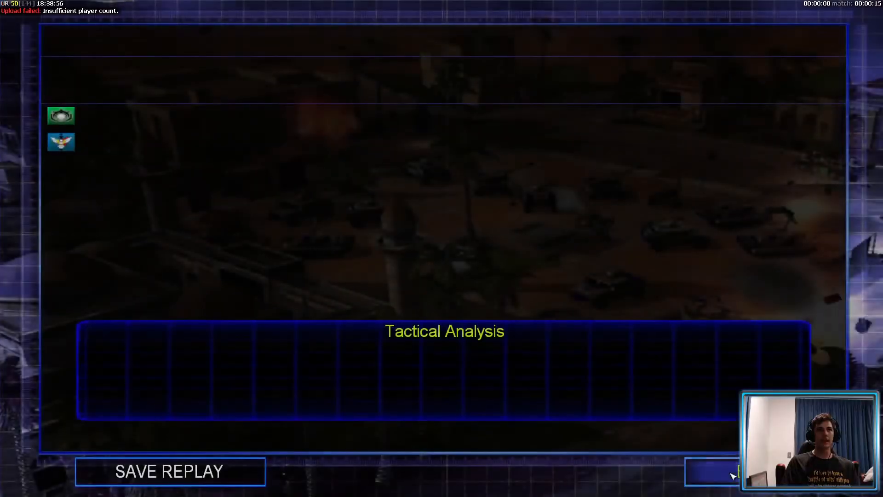
{"action": "left_click", "coordinate": [737, 471]}
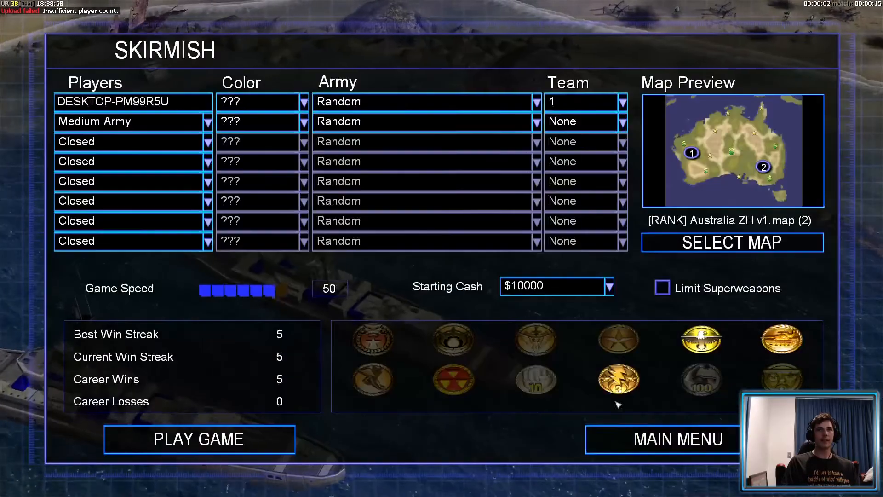
{"action": "left_click", "coordinate": [663, 439]}
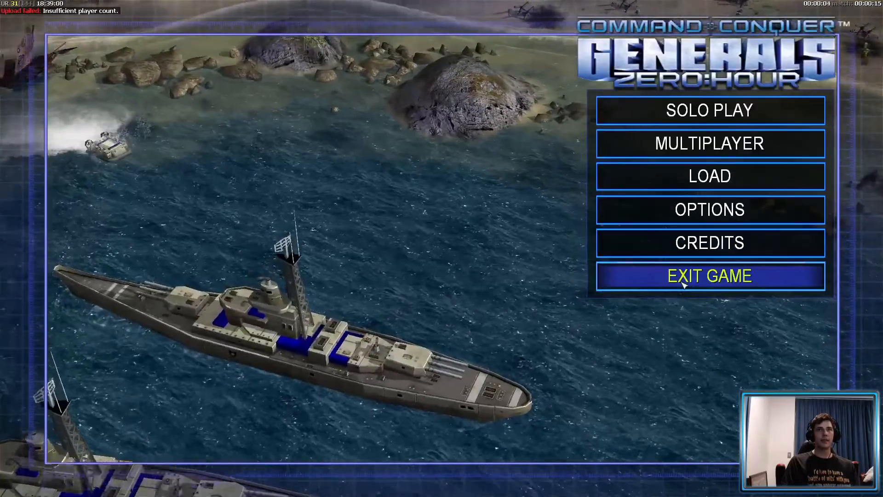
Exit and relaunch the game, then start a second Australia skirmish via Solo Play.
{"action": "left_click", "coordinate": [709, 275]}
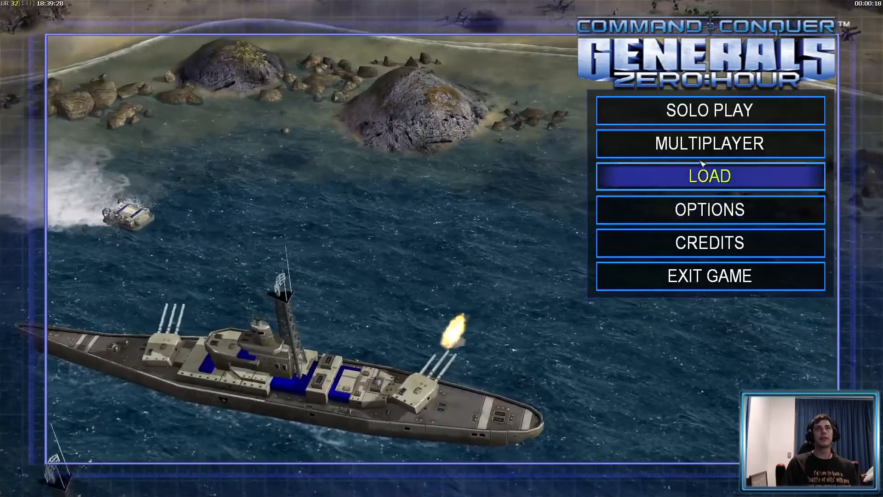
{"action": "left_click", "coordinate": [708, 111]}
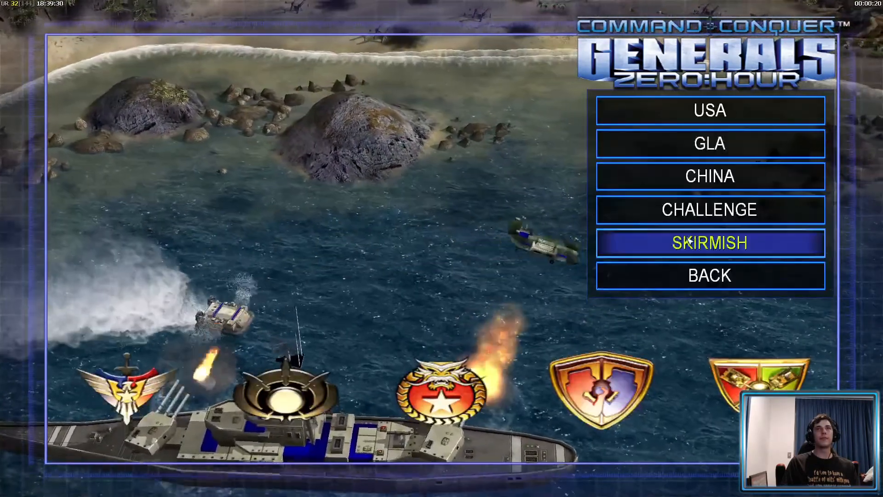
{"action": "left_click", "coordinate": [709, 243]}
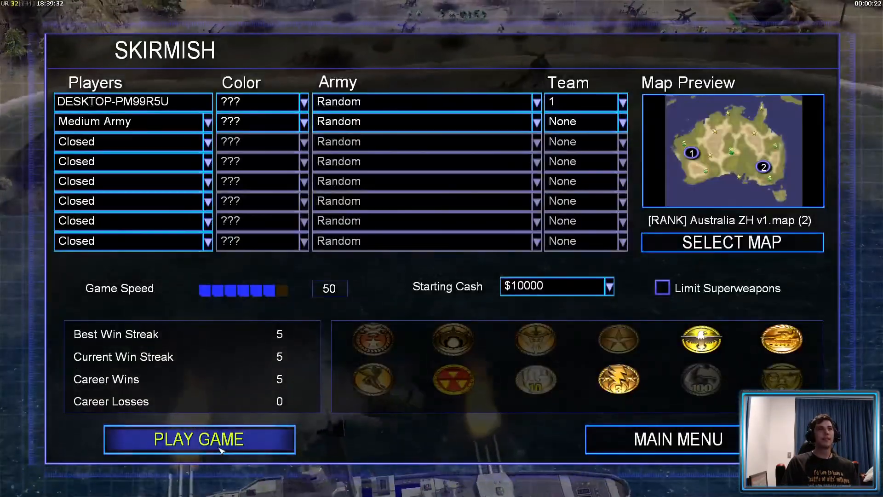
{"action": "left_click", "coordinate": [198, 438]}
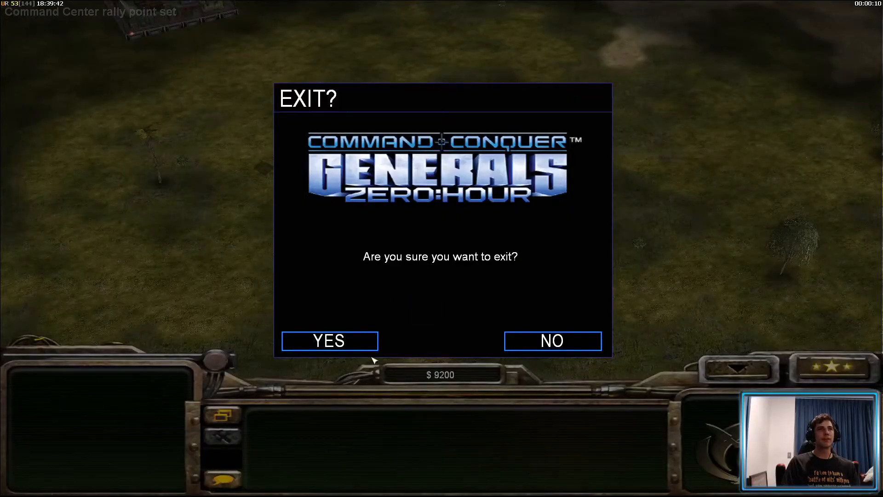
Leave the second skirmish and go from the main menu into Multiplayer.
{"action": "left_click", "coordinate": [329, 340]}
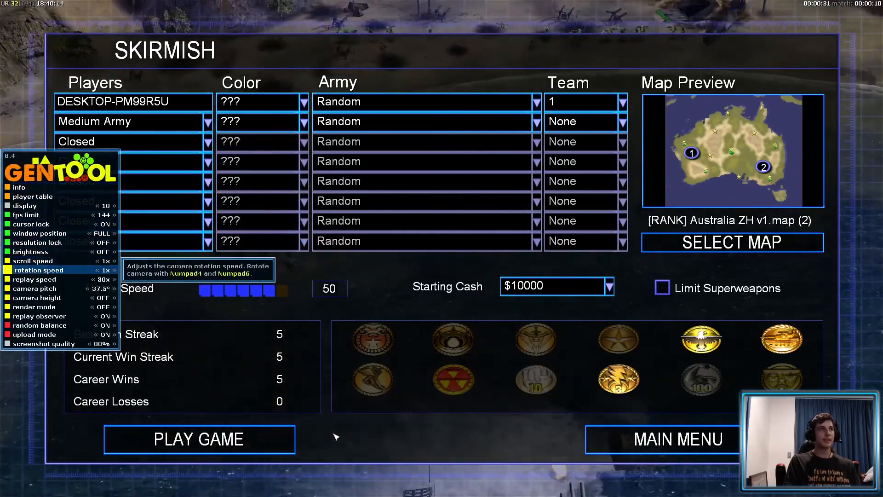
{"action": "mouse_move", "coordinate": [37, 278]}
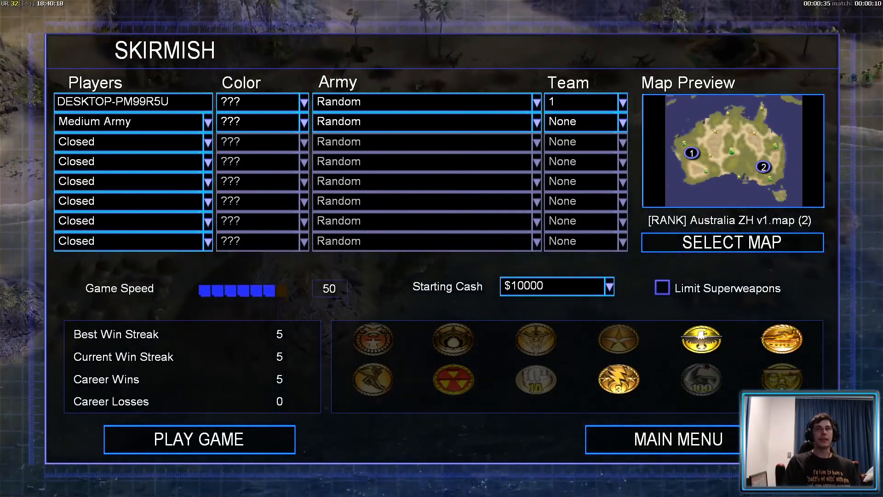
{"action": "left_click", "coordinate": [661, 439]}
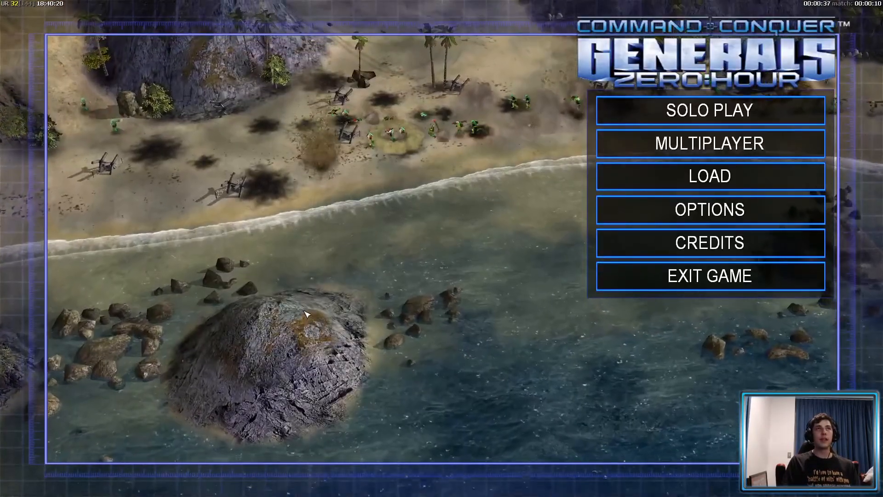
{"action": "mouse_move", "coordinate": [709, 143]}
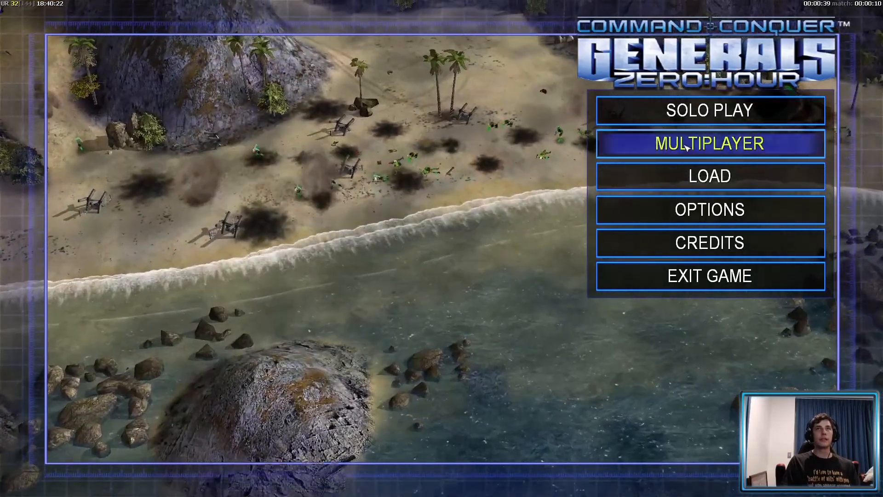
{"action": "left_click", "coordinate": [709, 143]}
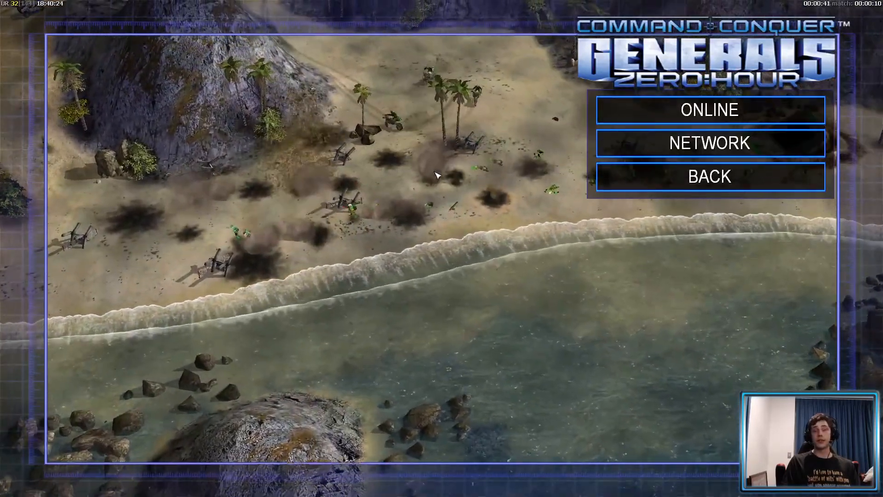